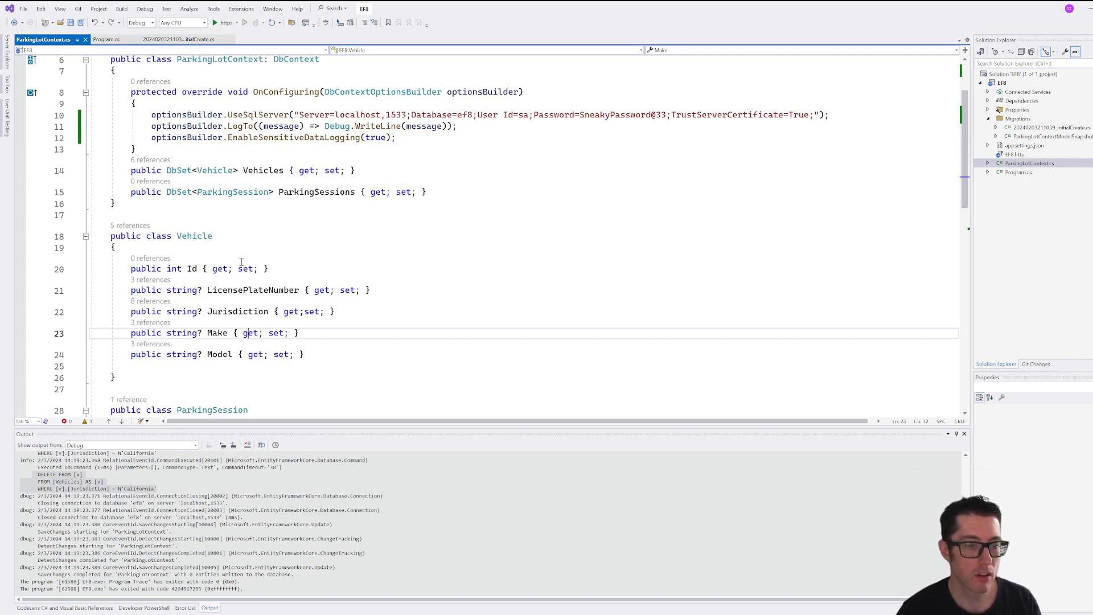
Step: Add a VehicleNotes class with Created, Note and Source properties below the Vehicle class
scroll("down", 3)
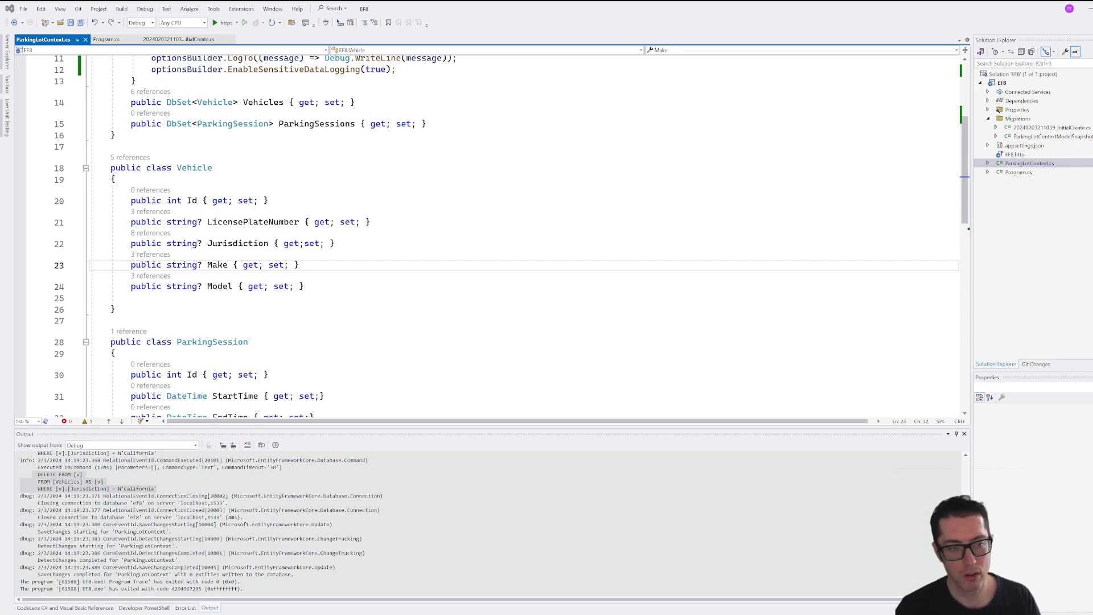
left_click(136, 307)
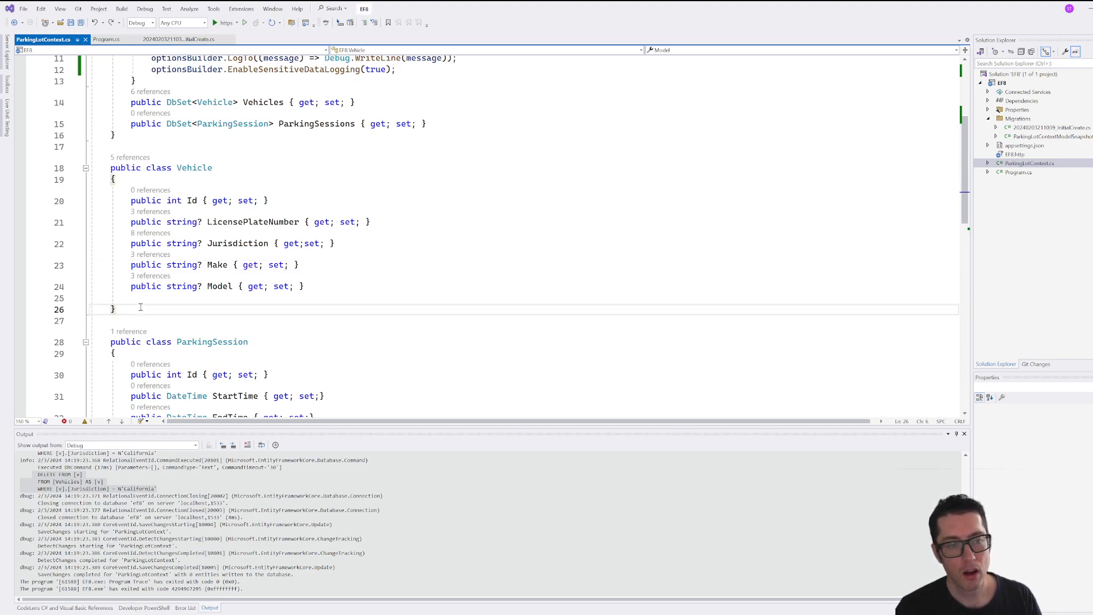
type("public class VehicleNotes()")
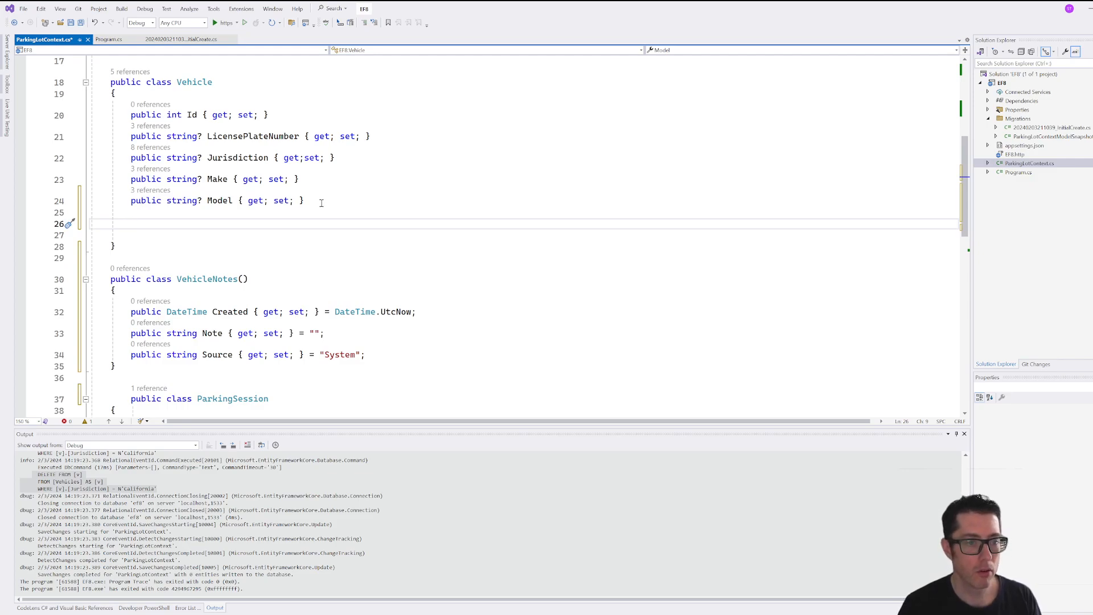
Step: Add public List<VehicleNotes> Notes { get; set; } = new List<VehicleNotes>(); to the Vehicle class
type("p")
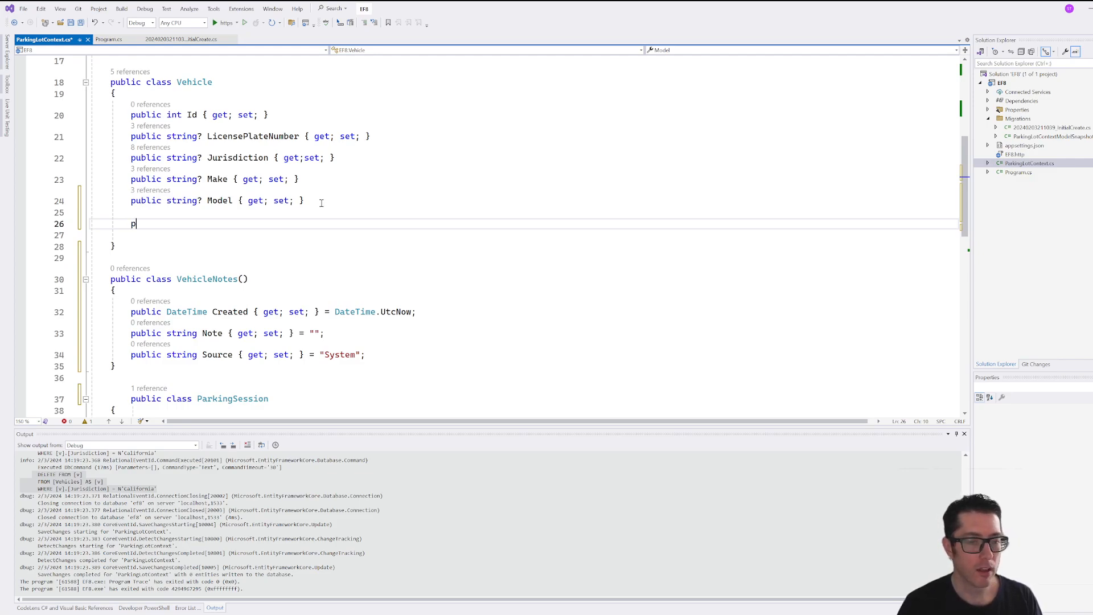
type("ublic List<>")
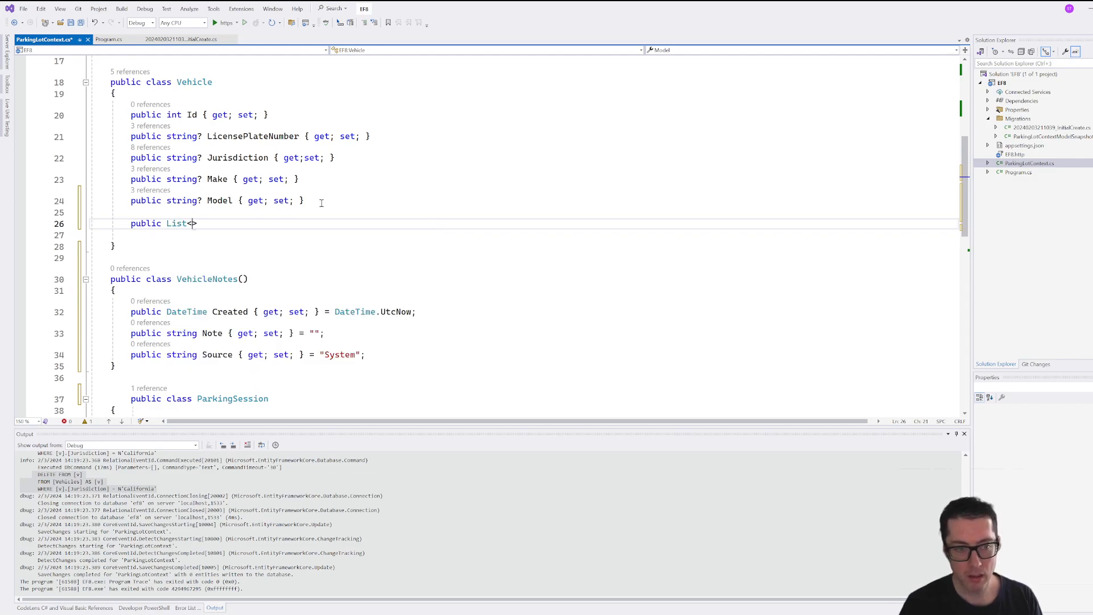
type("<VehicleNotes>();")
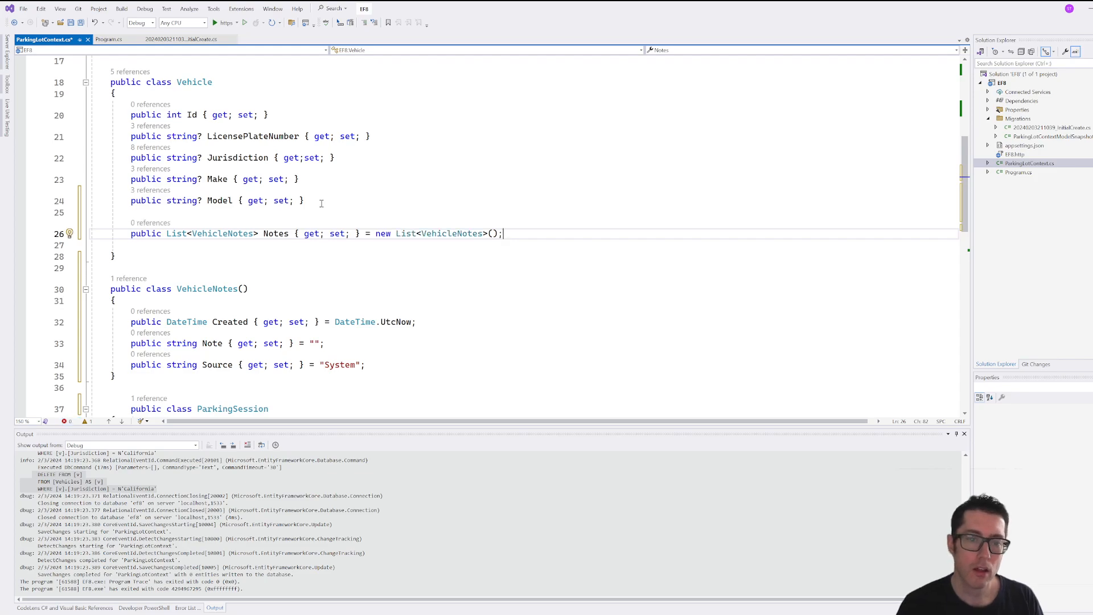
scroll("up", 3)
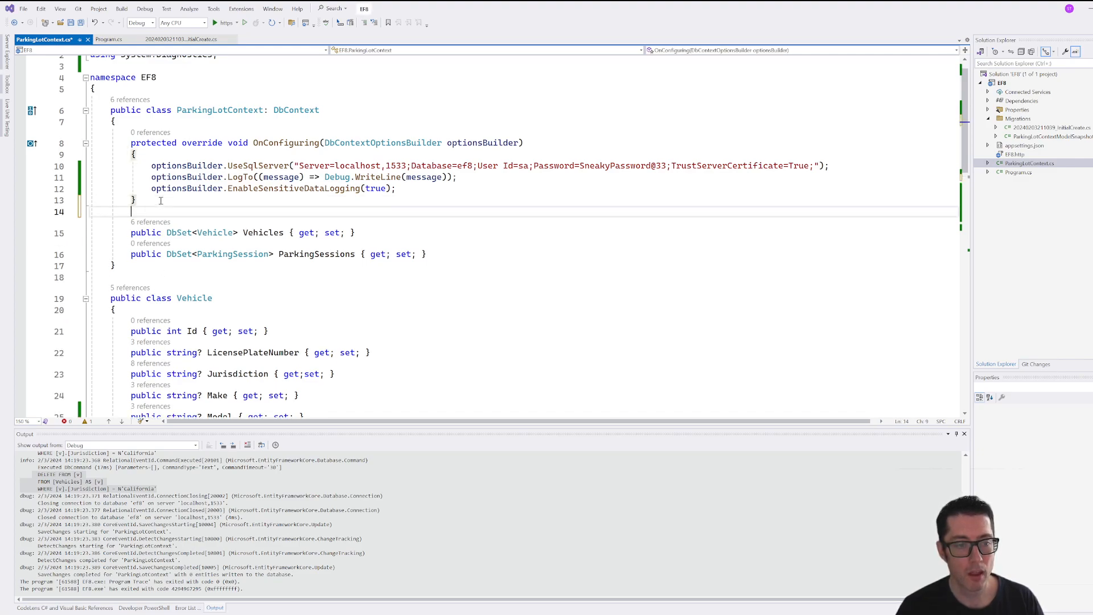
Step: Write an OnModelCreating override declaring that Vehicle OwnsMany vehicle.Notes
type("protected override void OnModelCreating(ModelBuilder modelBuilder)")
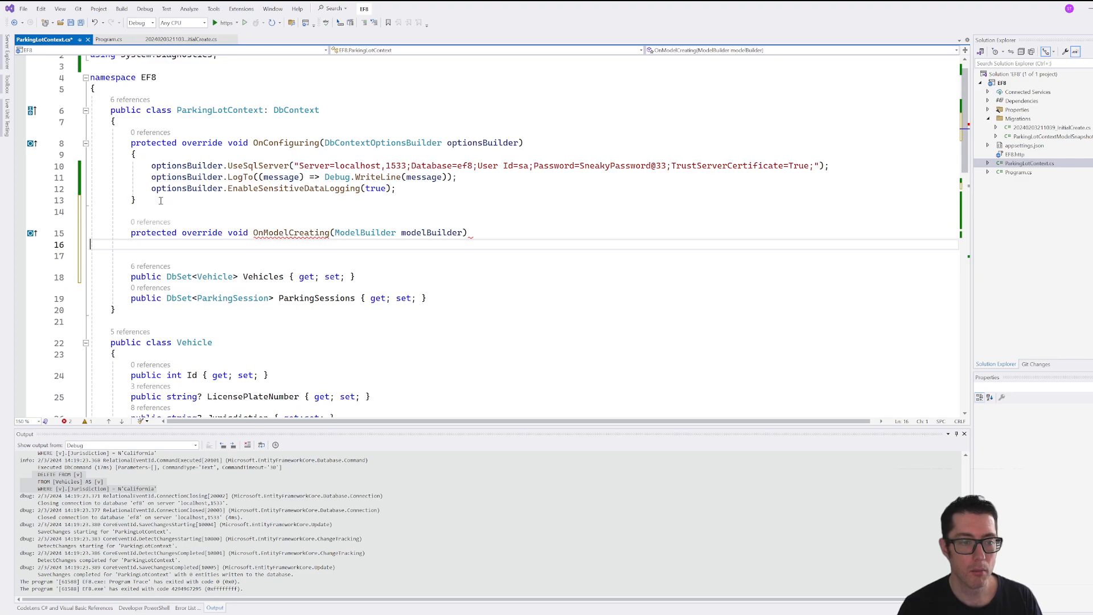
type("{")
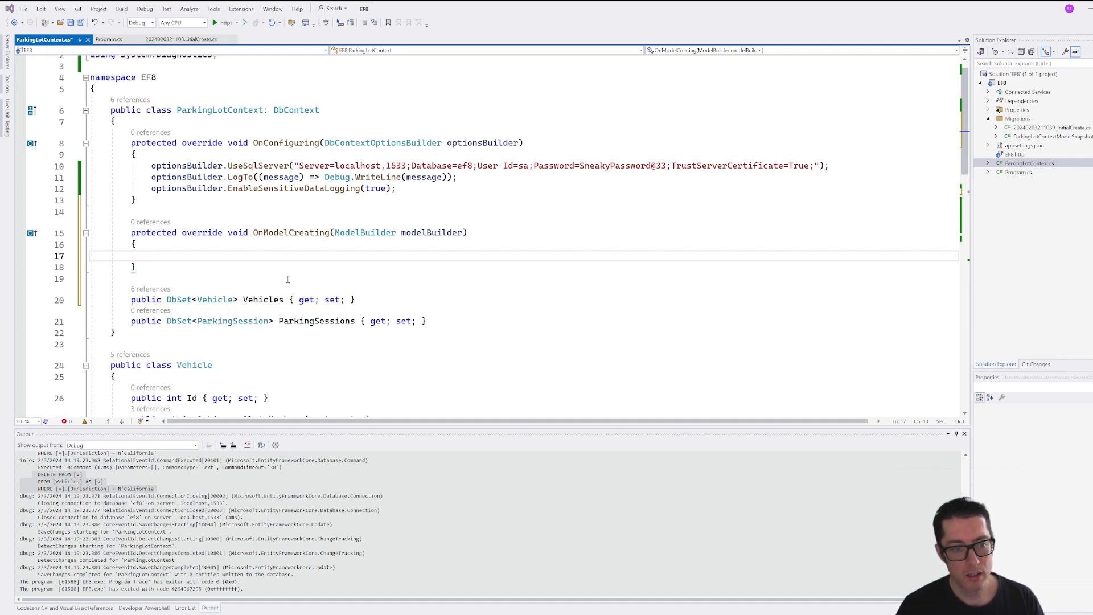
type("modelBuilder.Entity<Vehicle>().OwnsMany(")
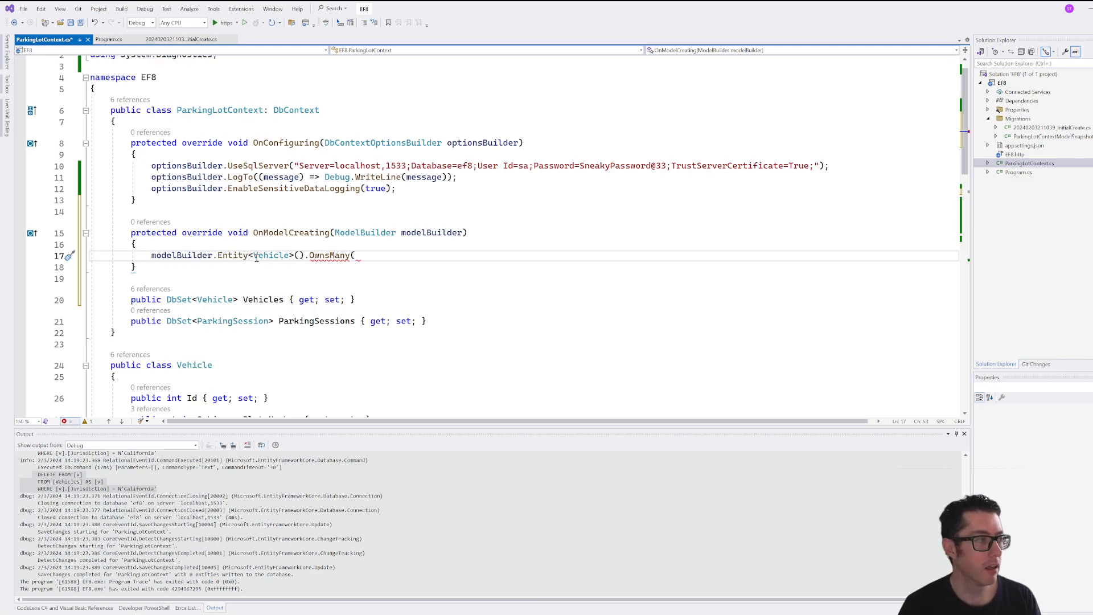
type("vehicle =>")
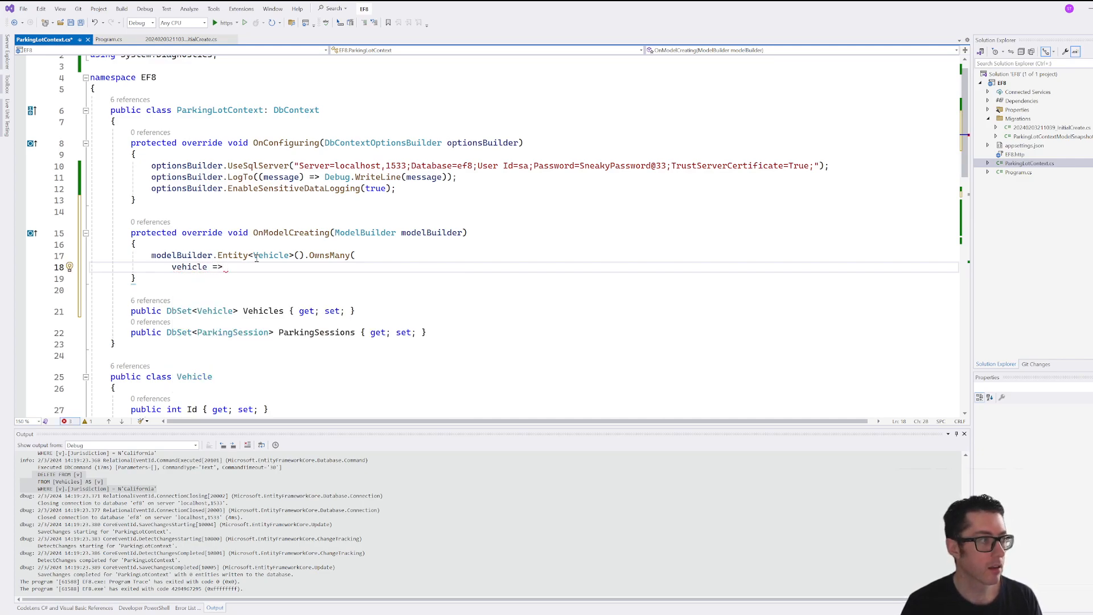
type("vehicle")
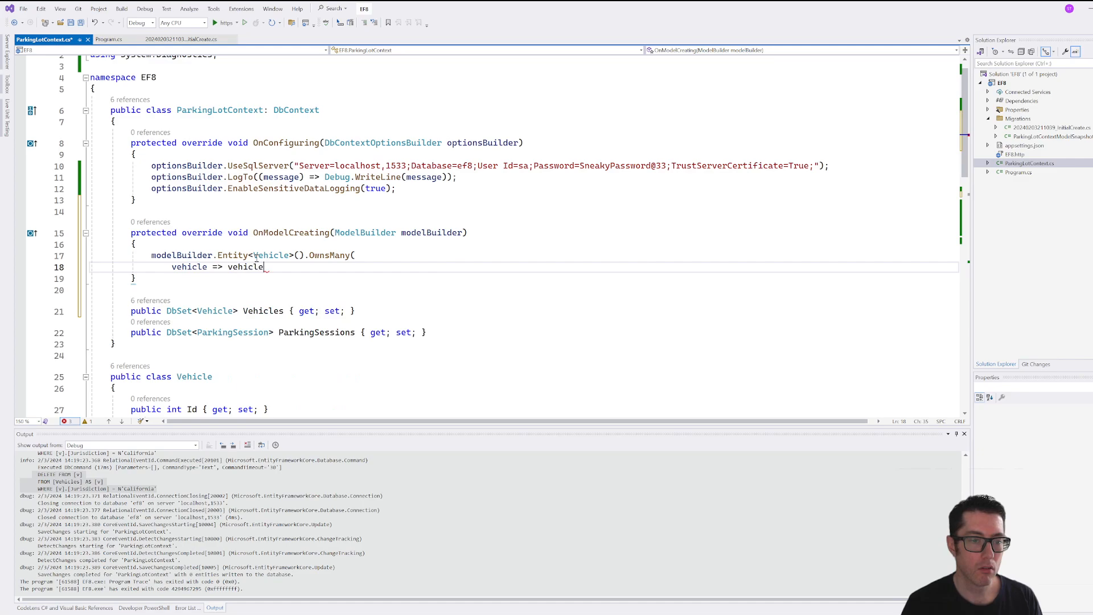
type(".Notes,")
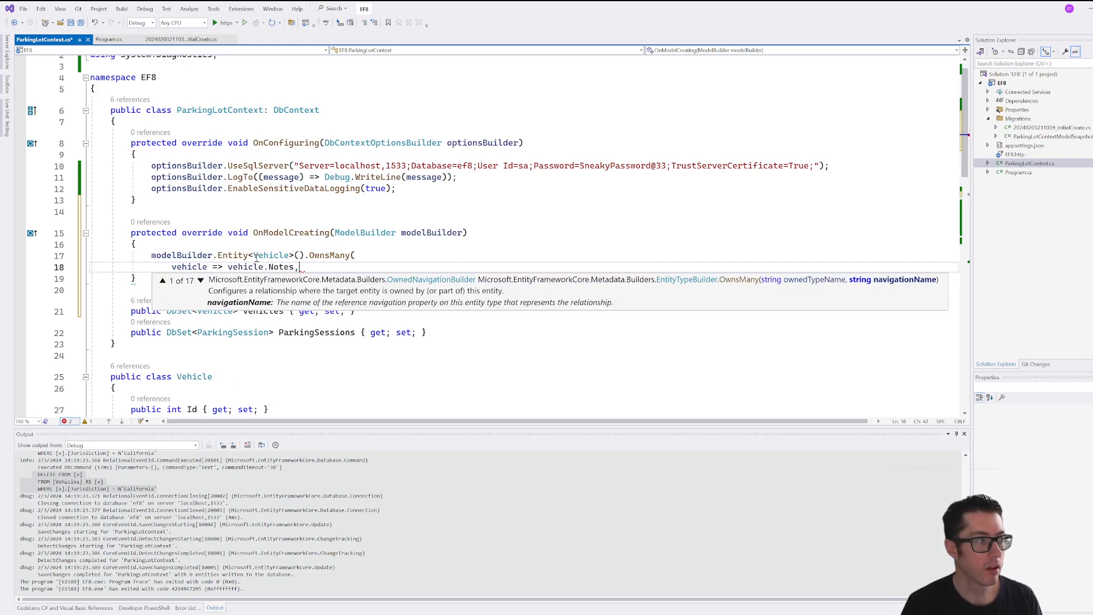
Step: Complete the OwnsMany lambda with builder.ToJson(); so Notes are stored as a JSON column
type("builder =>")
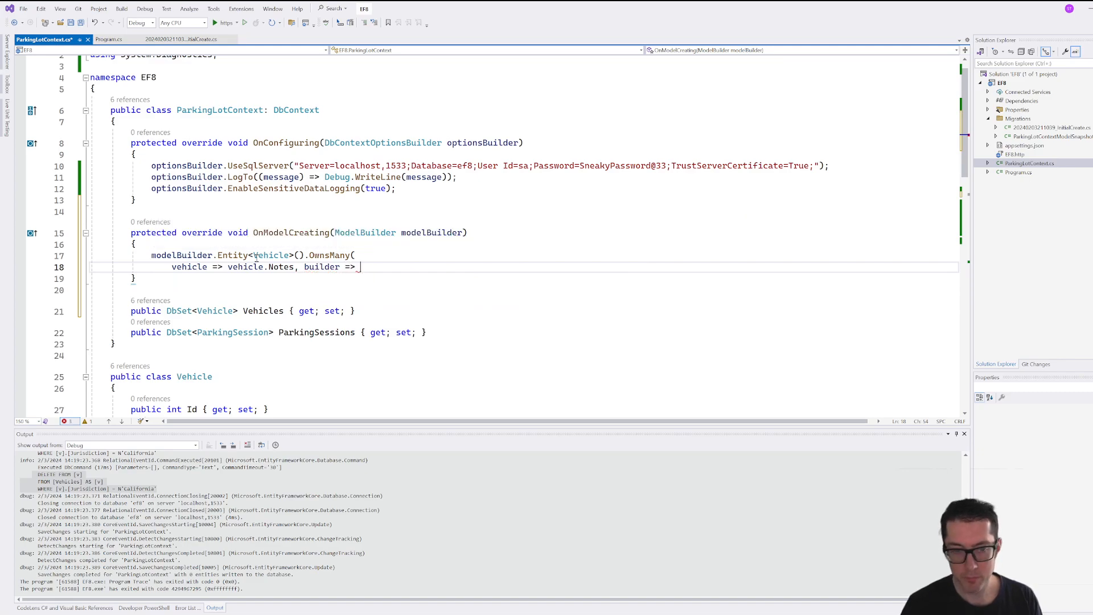
type("{ }")
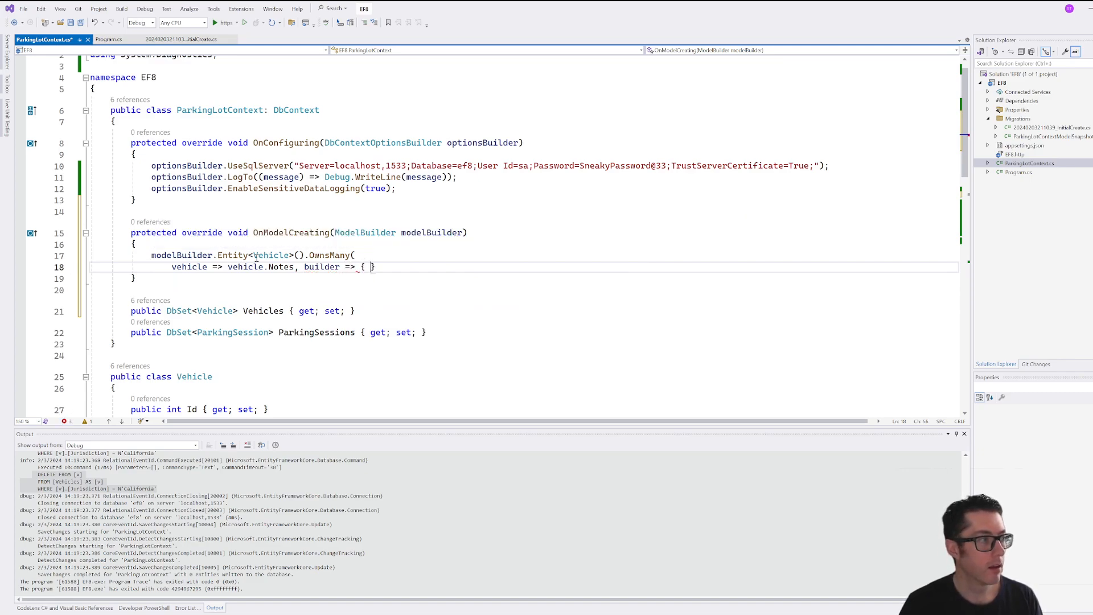
key("Enter")
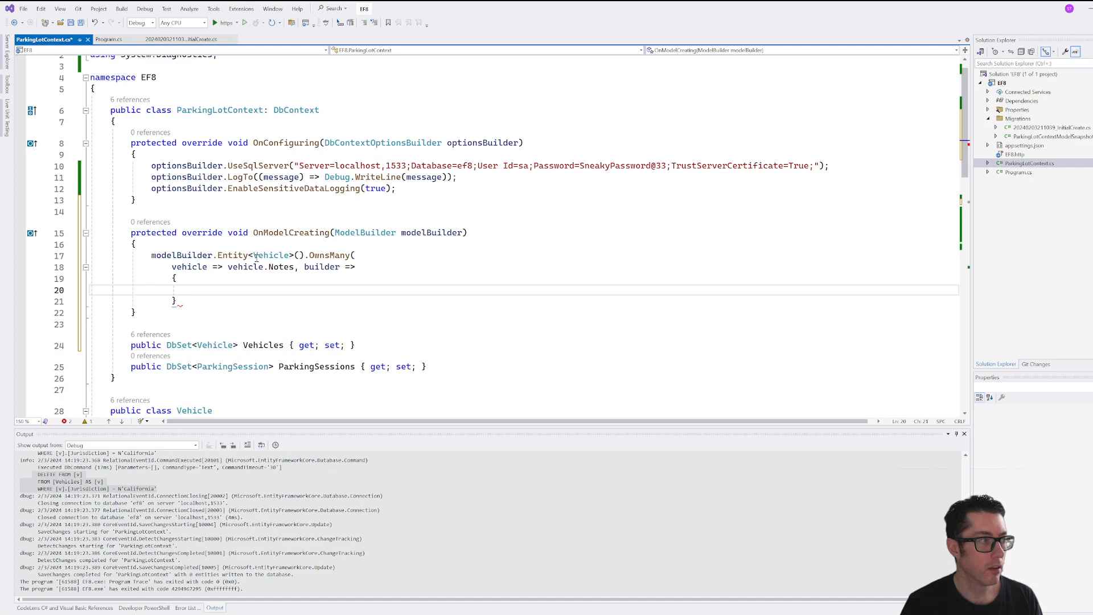
type("builder.")
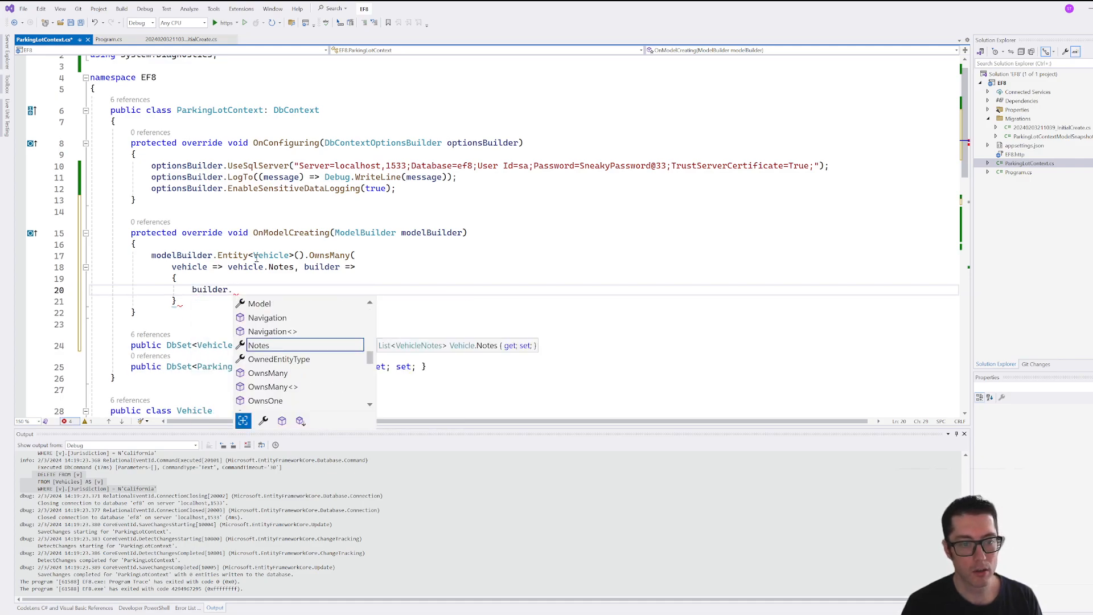
type("ToJson")
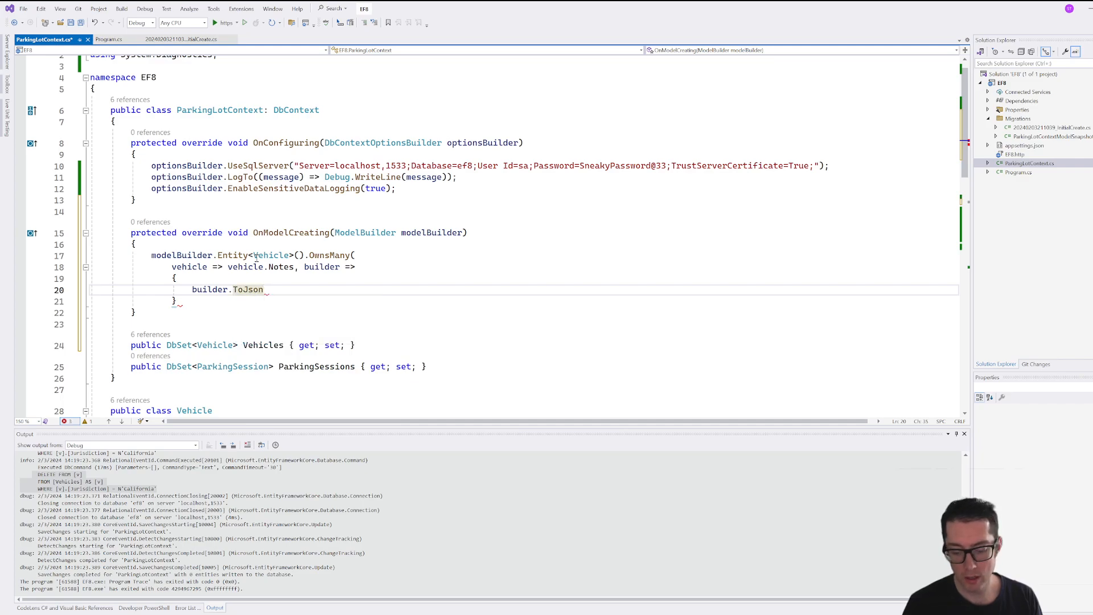
type("()")
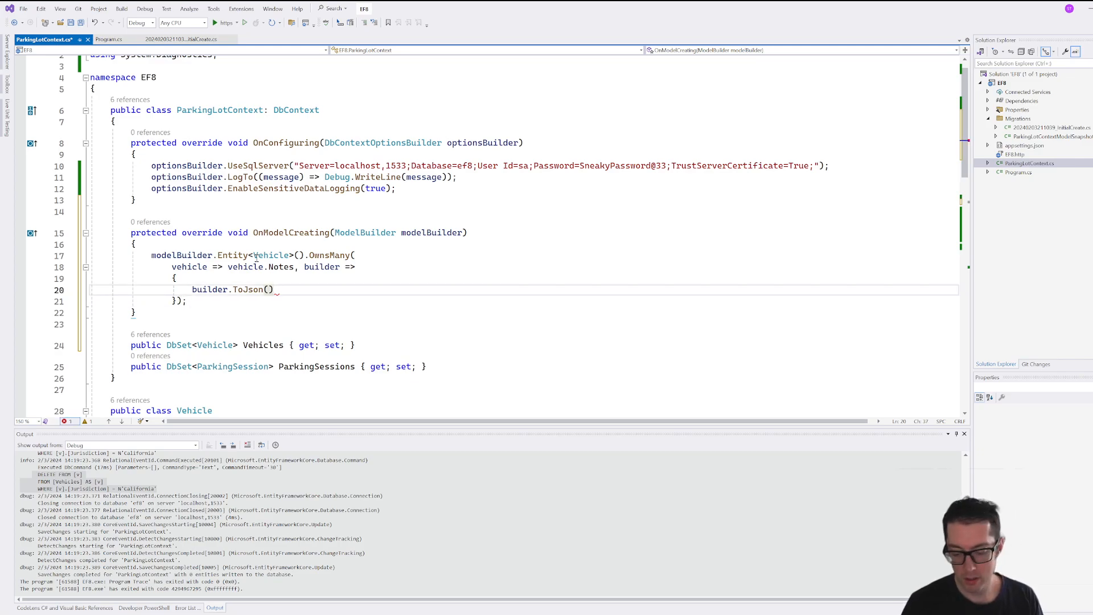
type(";")
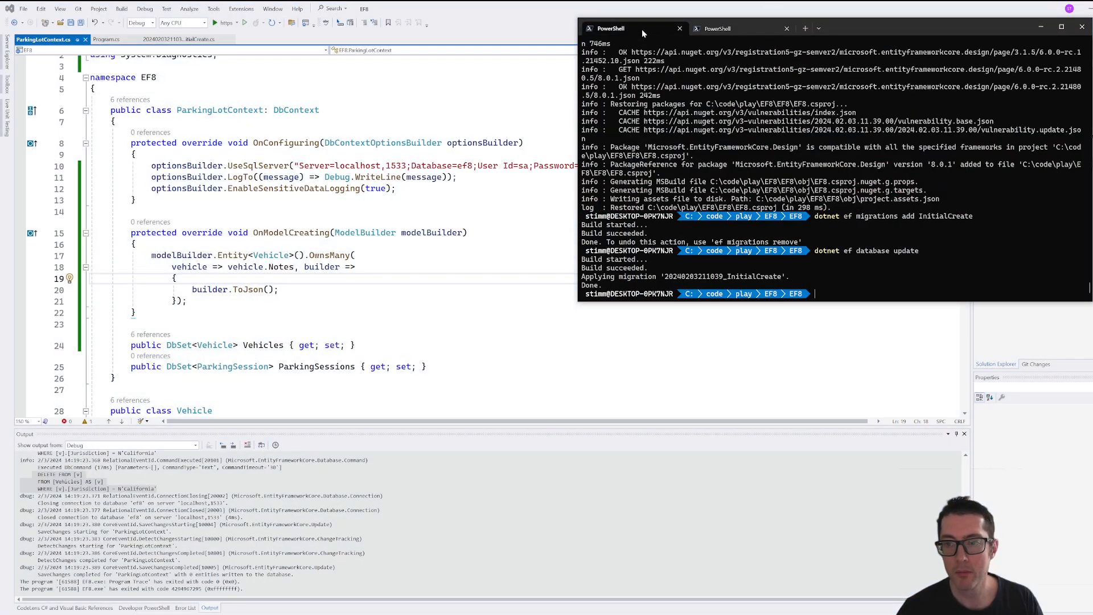
mouse_move(863, 162)
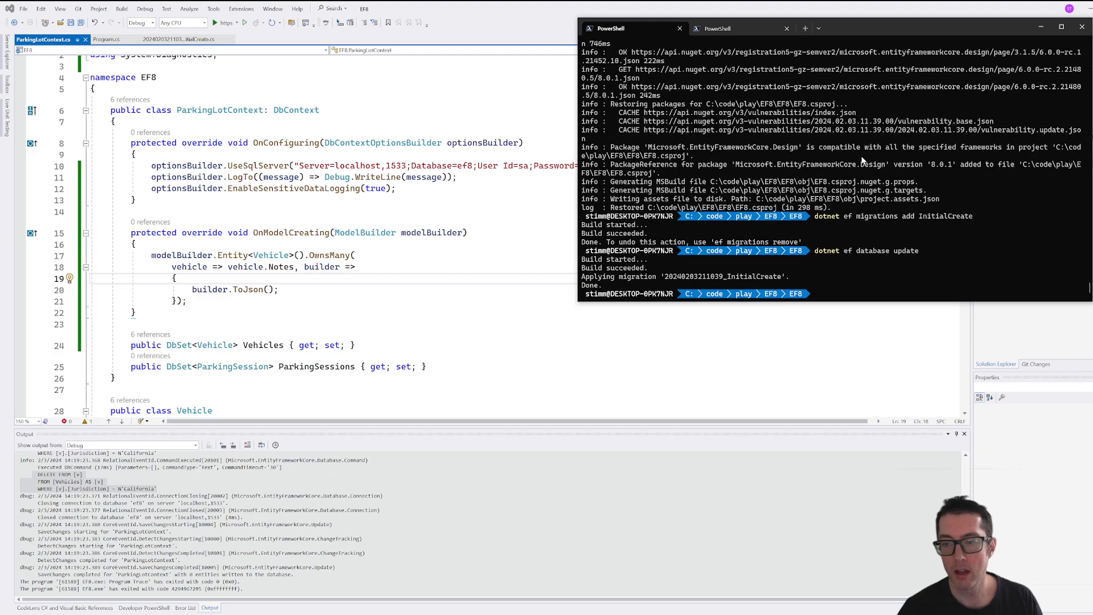
Step: Run dotnet ef migrations add VehicleNotes in PowerShell to generate the migration
type("dotnet ef migrations add")
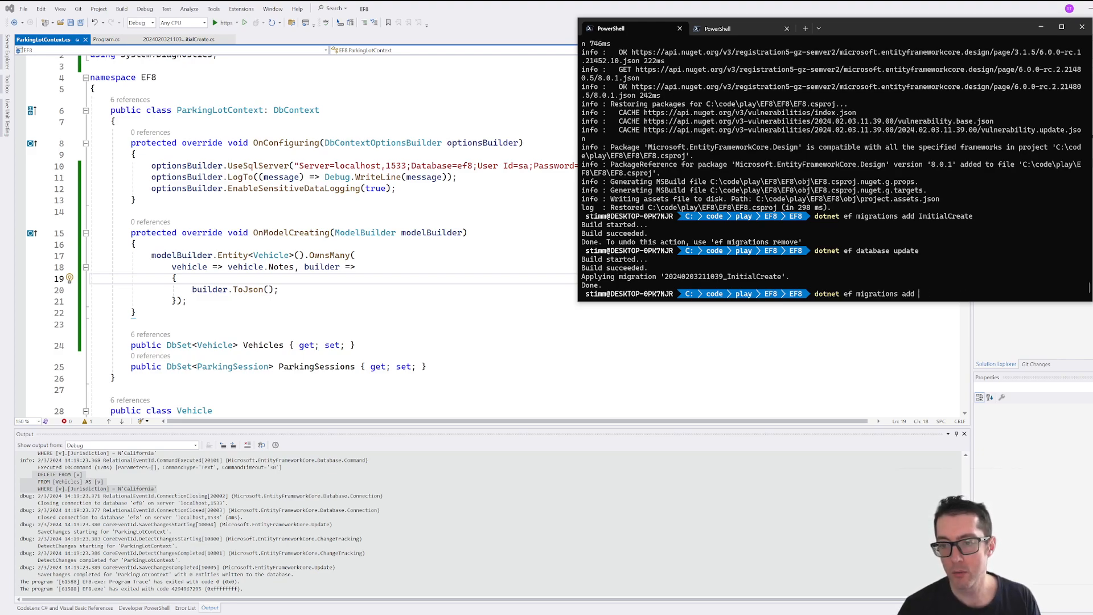
type("Vehicle")
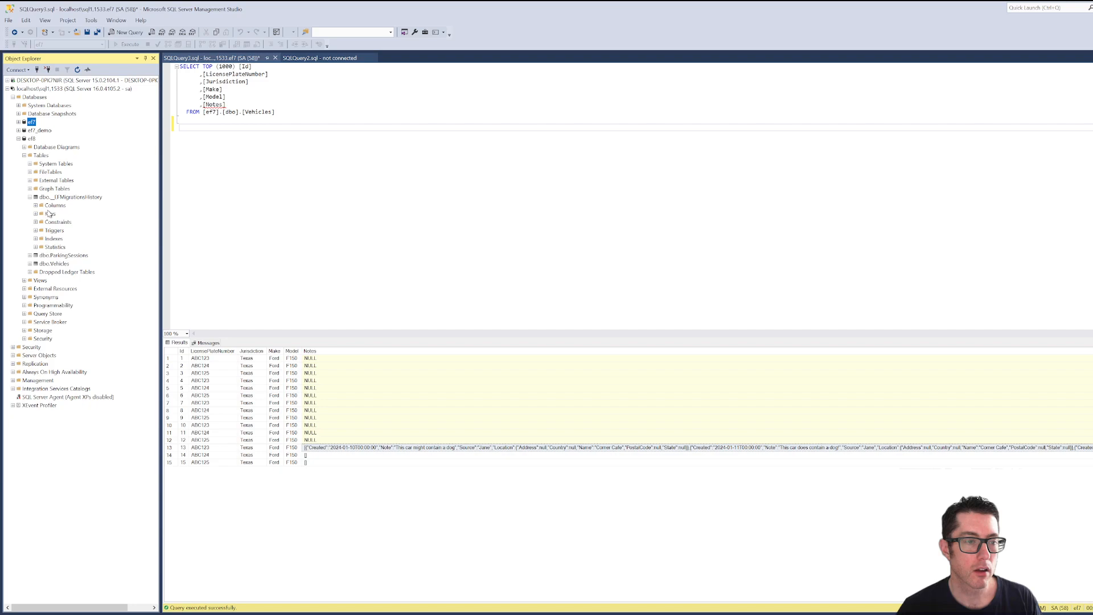
Step: Expand dbo.Vehicles in Object Explorer to show Notes as an nvarchar(max) column
left_click(48, 263)
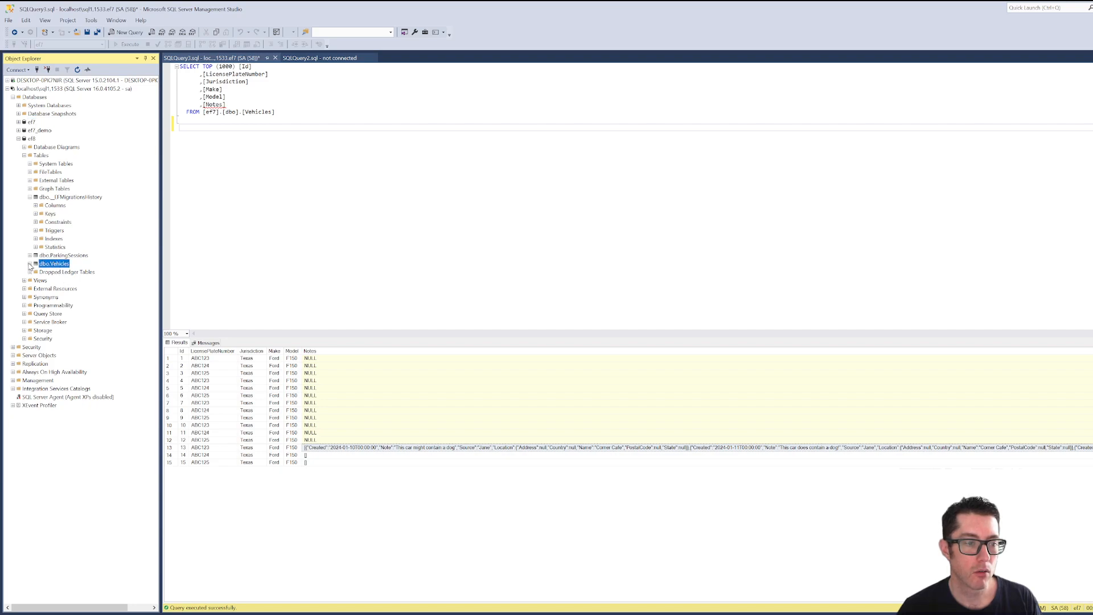
left_click(29, 264)
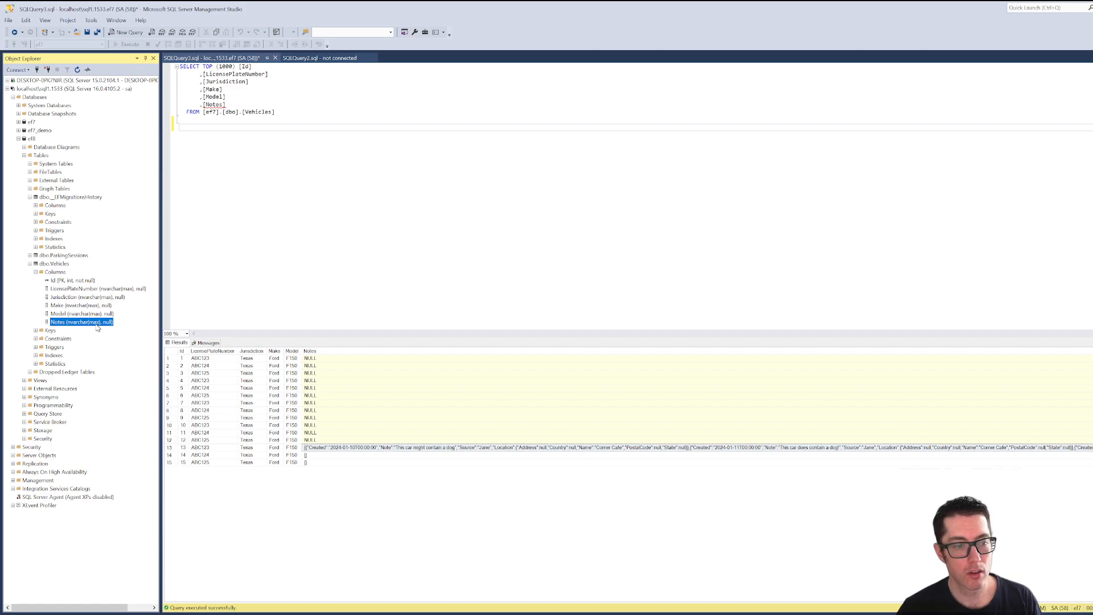
mouse_move(610, 239)
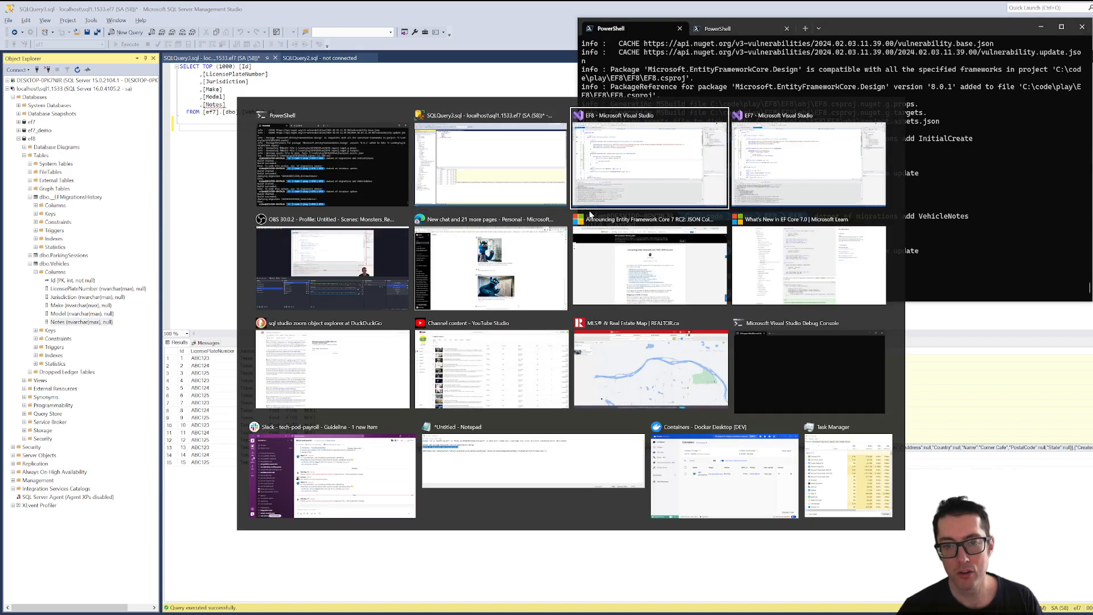
Step: Add a nullable public Location? Location { get; set; } property to VehicleNotes below Source
left_click(649, 159)
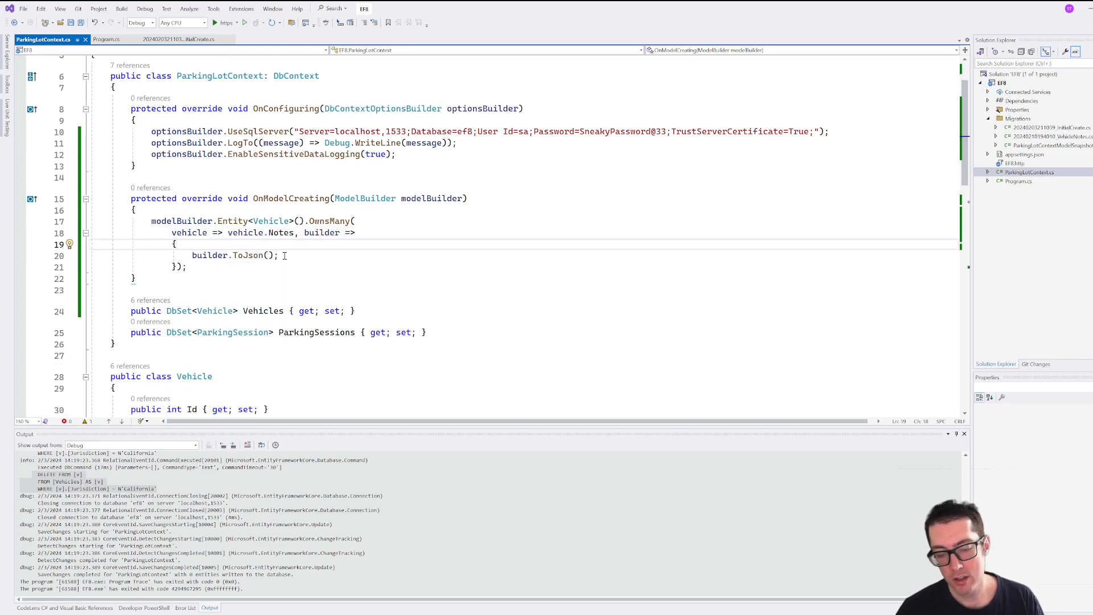
scroll("down", 3)
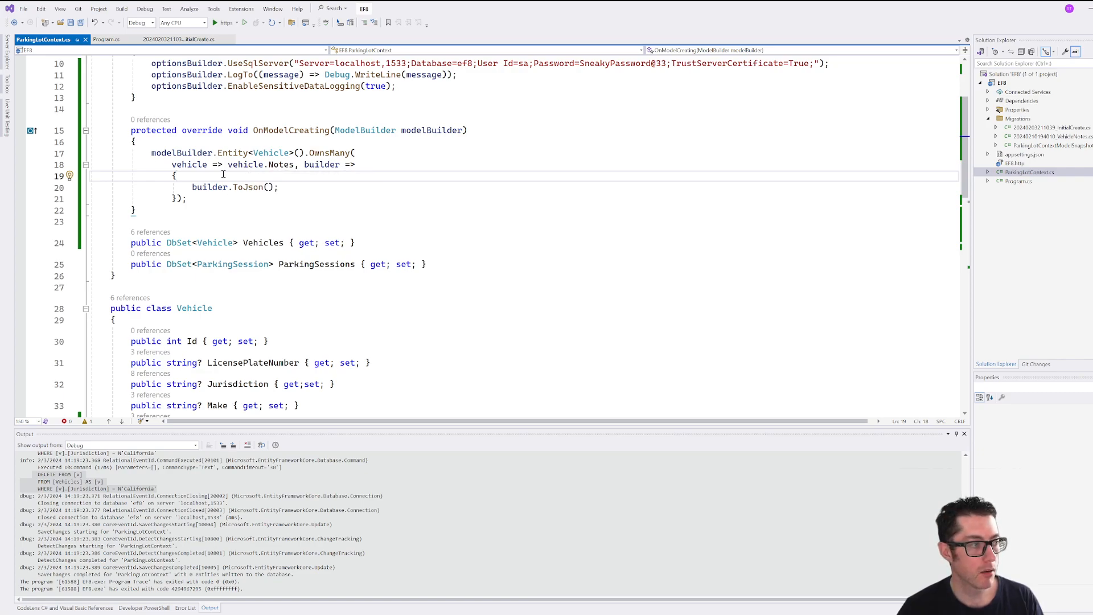
scroll("down", 3)
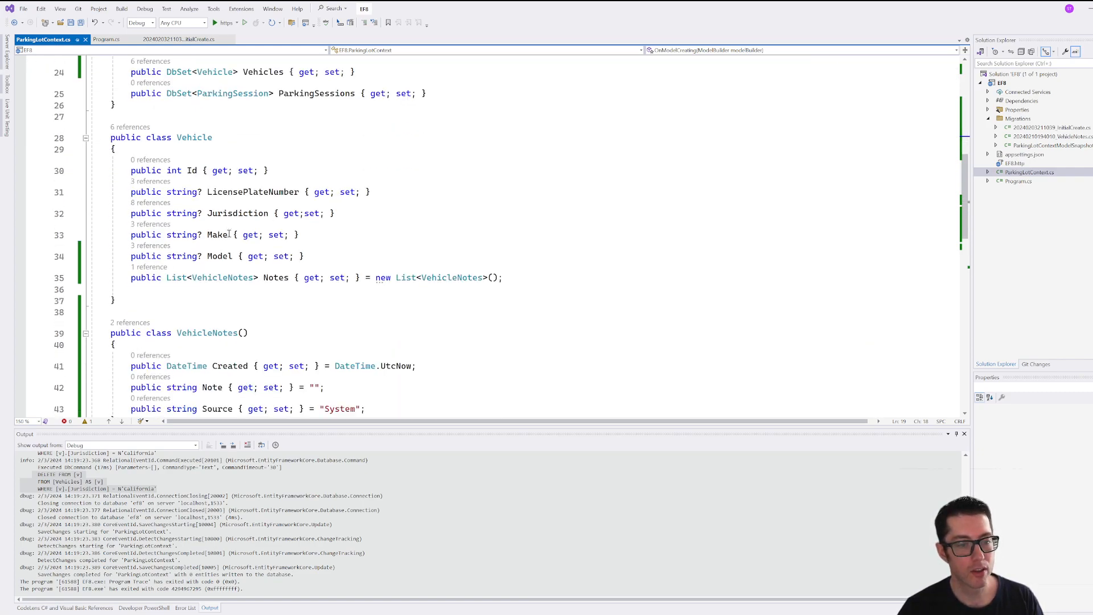
scroll("down", 3)
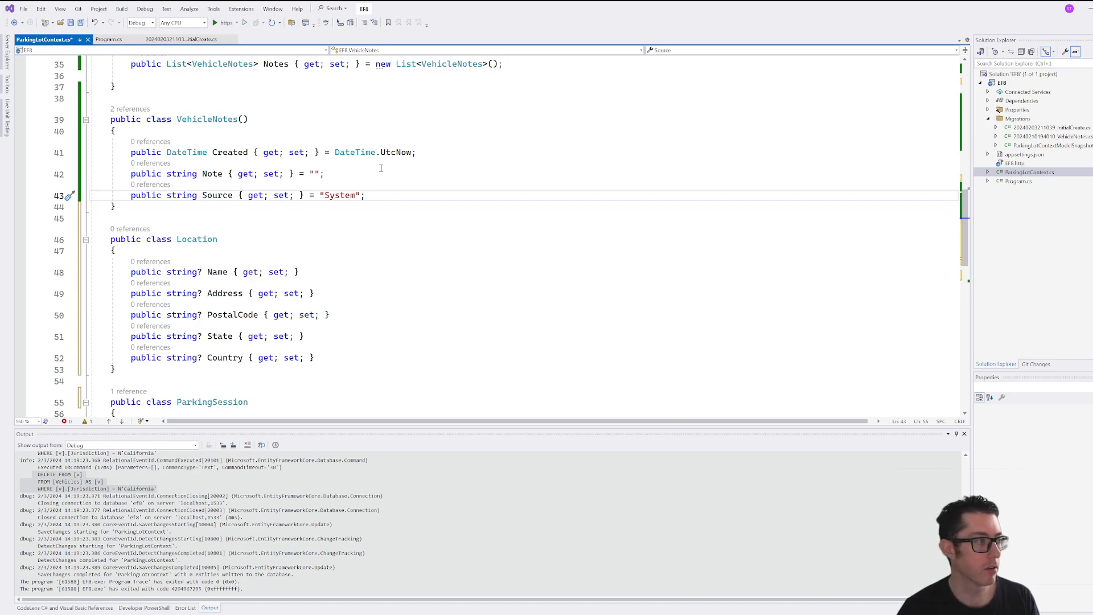
type("public string Target { get; set; }")
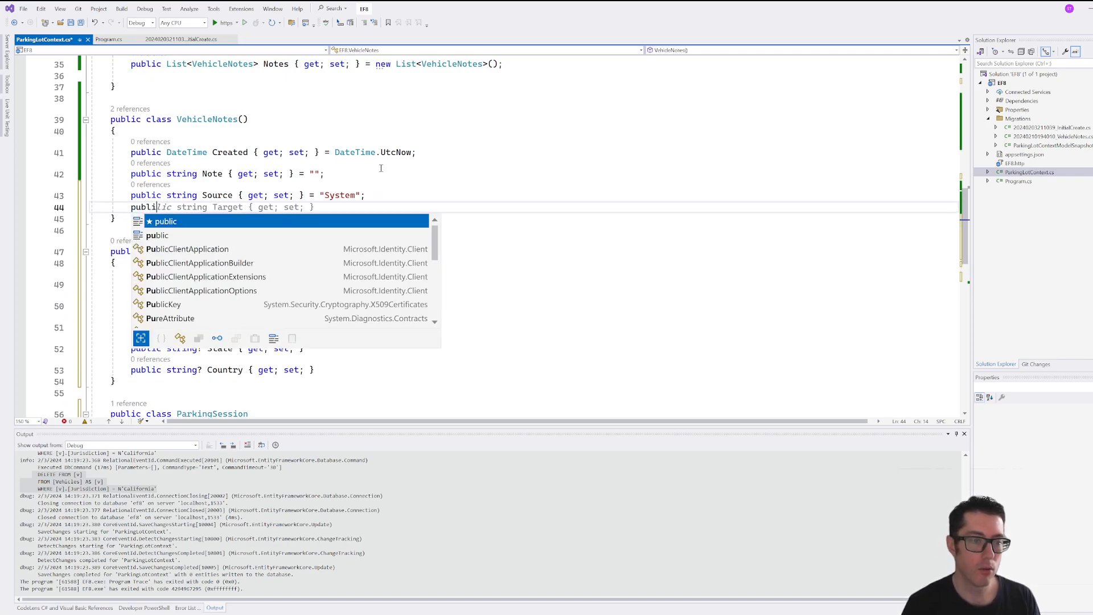
type("Local")
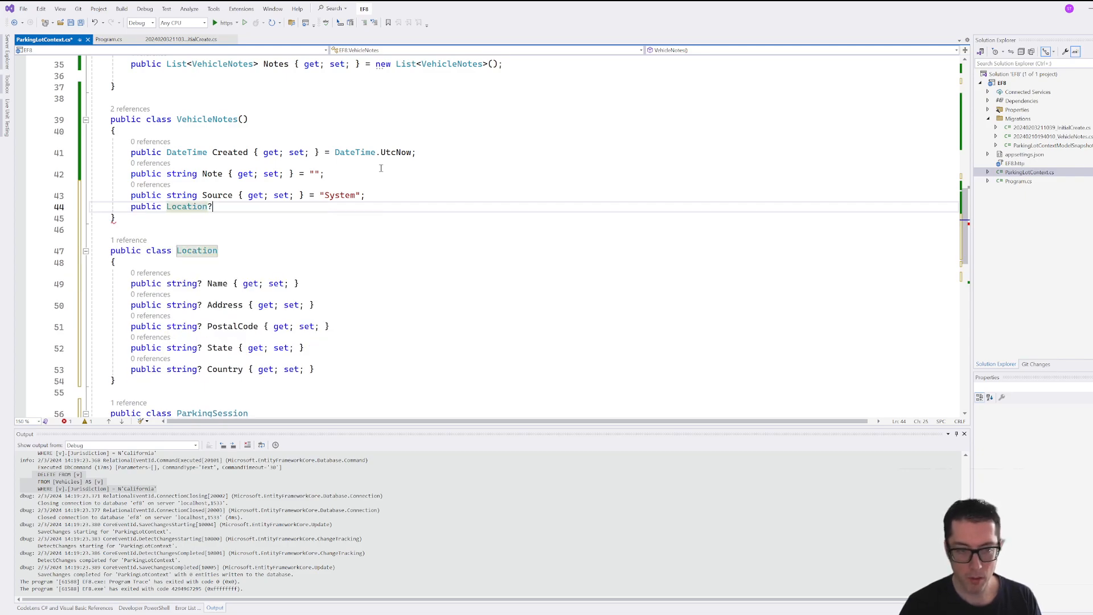
type("Location { get; set; }")
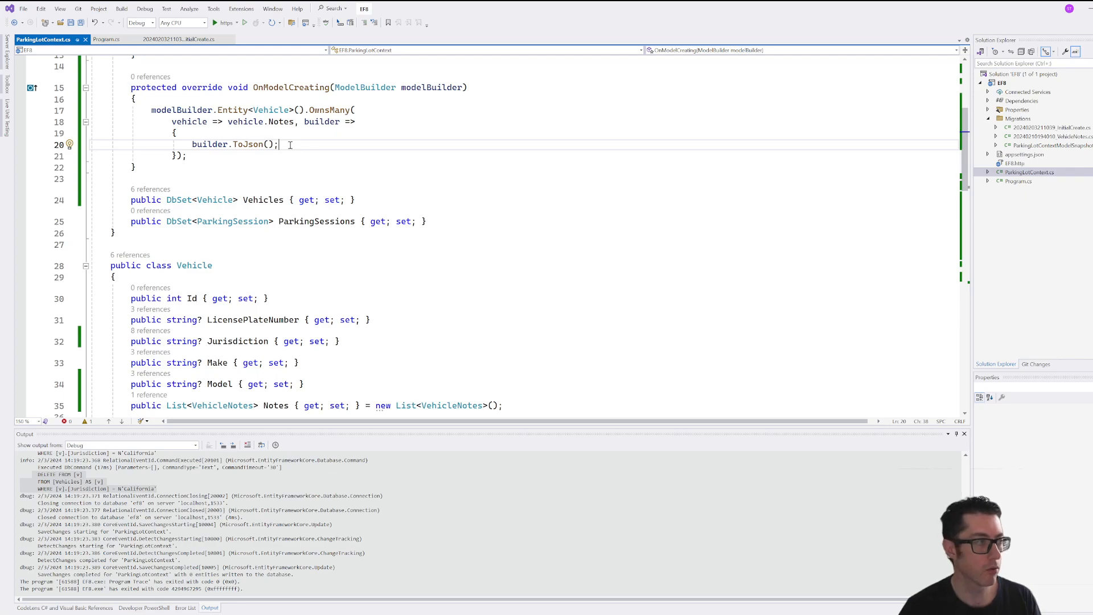
Step: Add builder.OwnsOne(note => note.Location) to the Notes JSON configuration in OnModelCreating
type("builder.OwnsOne")
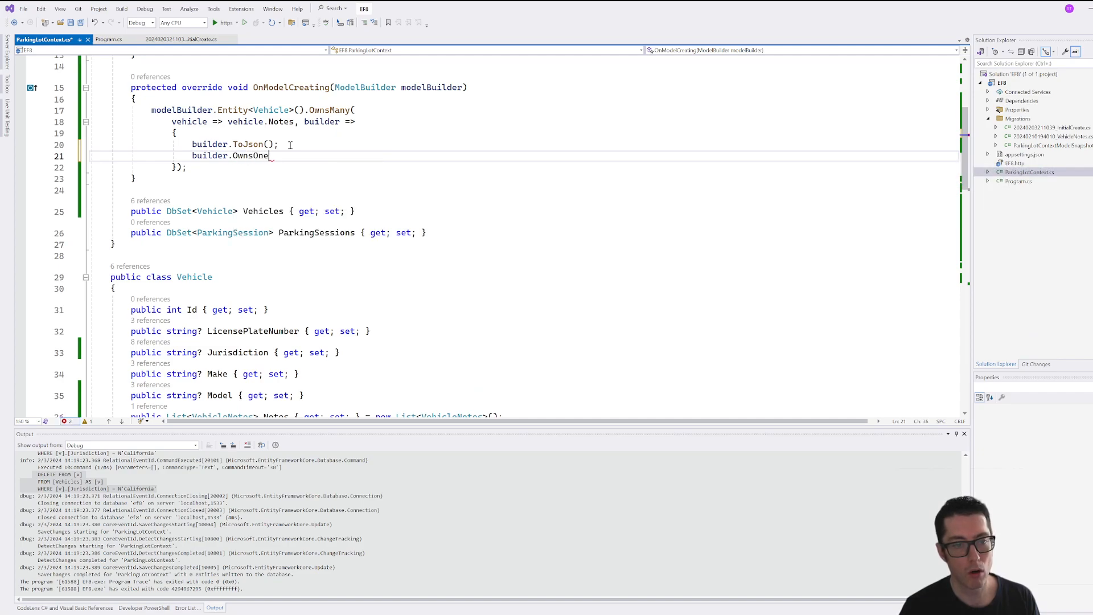
type("(n")
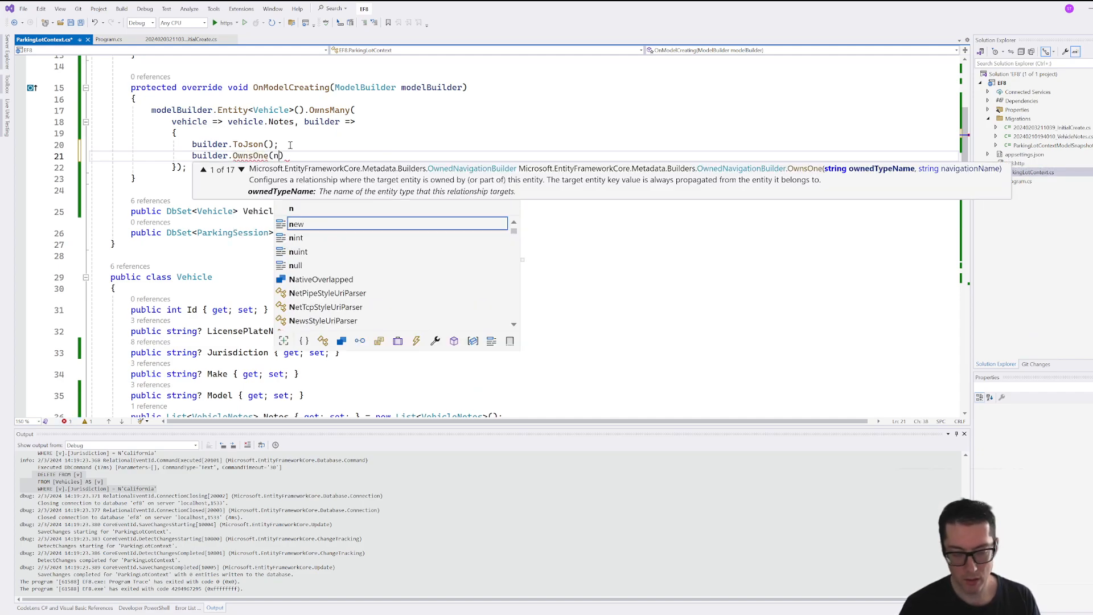
type("ote=>n")
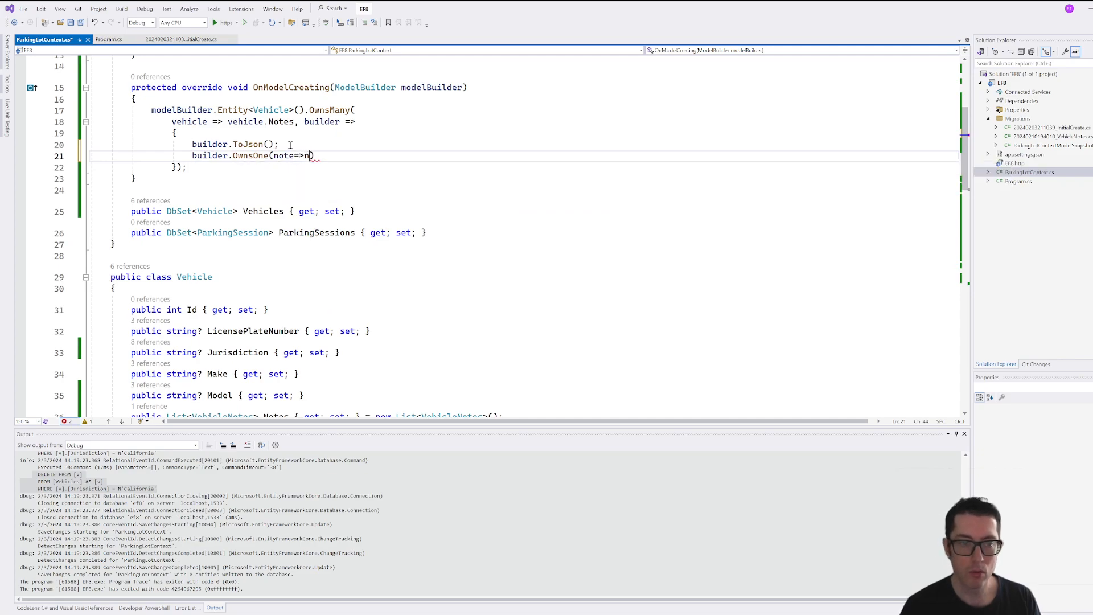
type("ote.")
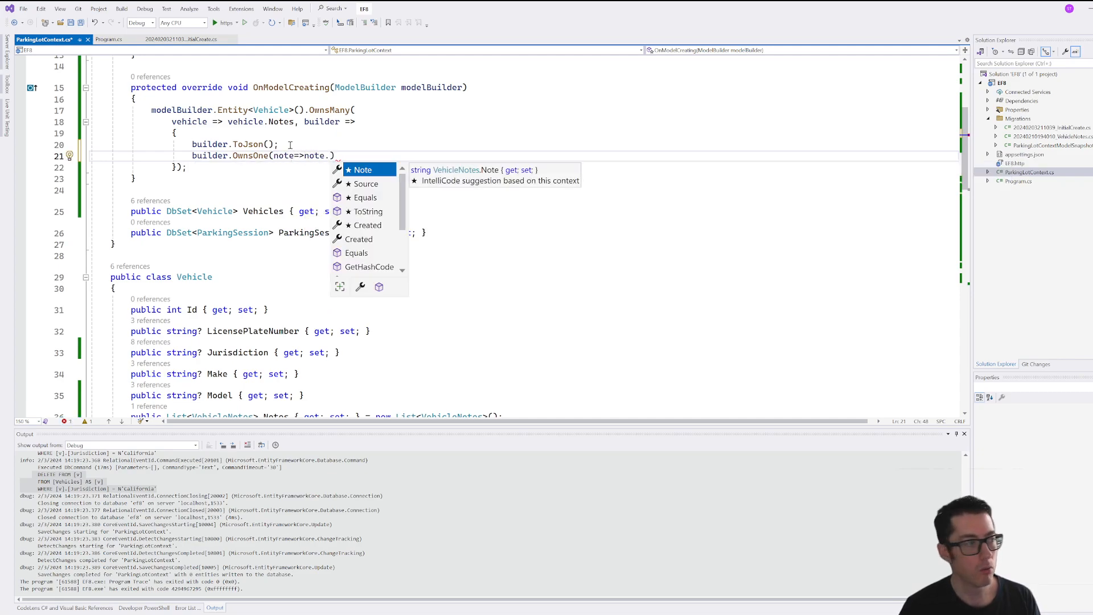
type("Location)")
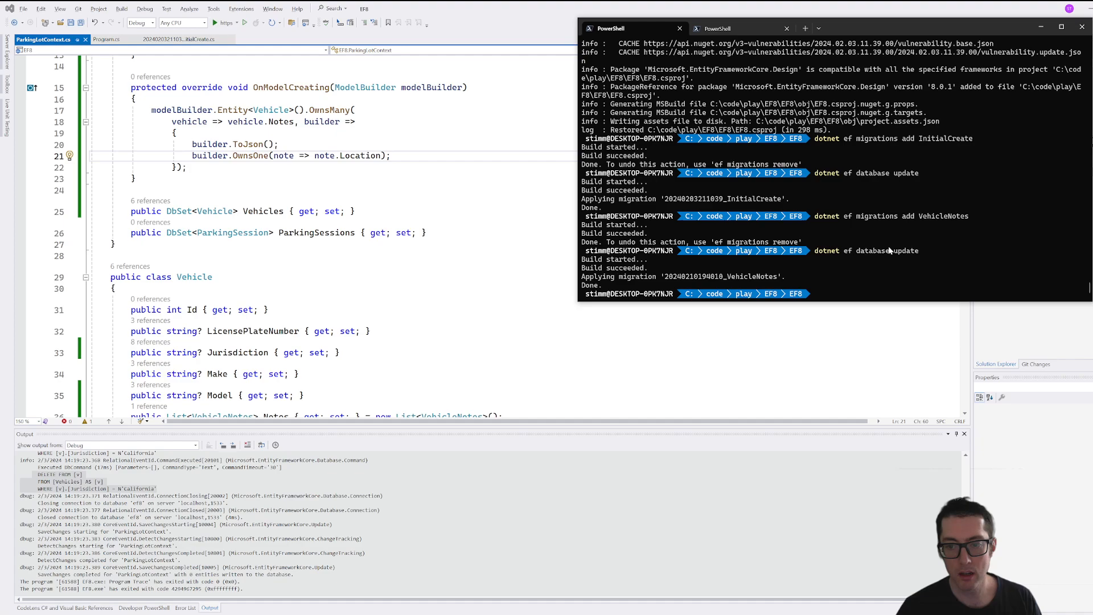
Step: Run dotnet ef migrations add VehicleNoteLocation in PowerShell to generate a new migration
type("dotnet ef migrations add VehicleNote")
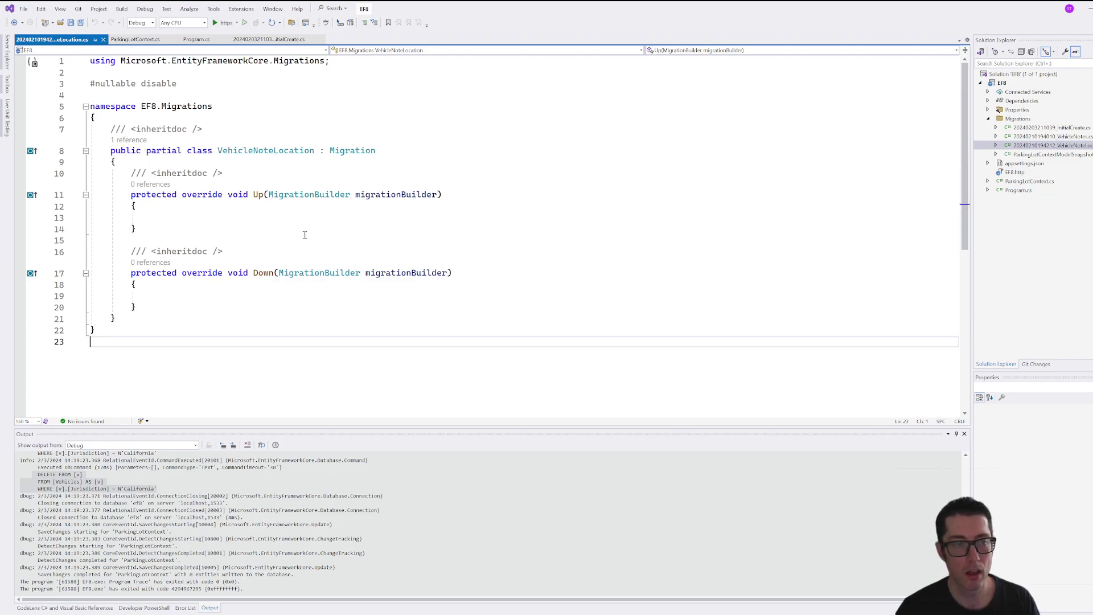
Step: Switch from the empty VehicleNoteLocation migration to the Program.cs source file
left_click(200, 39)
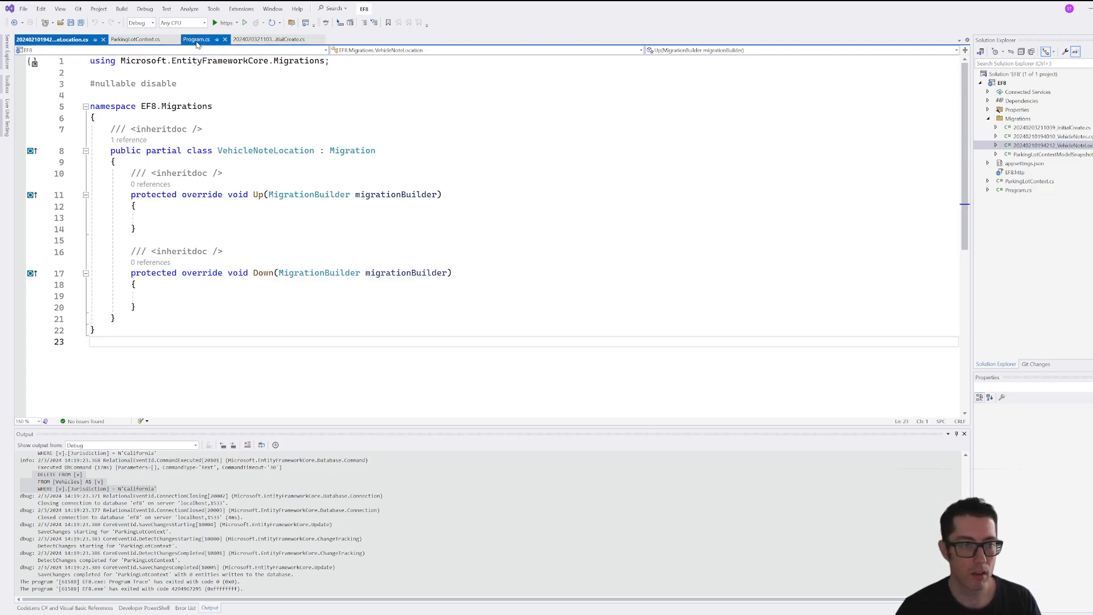
left_click(199, 39)
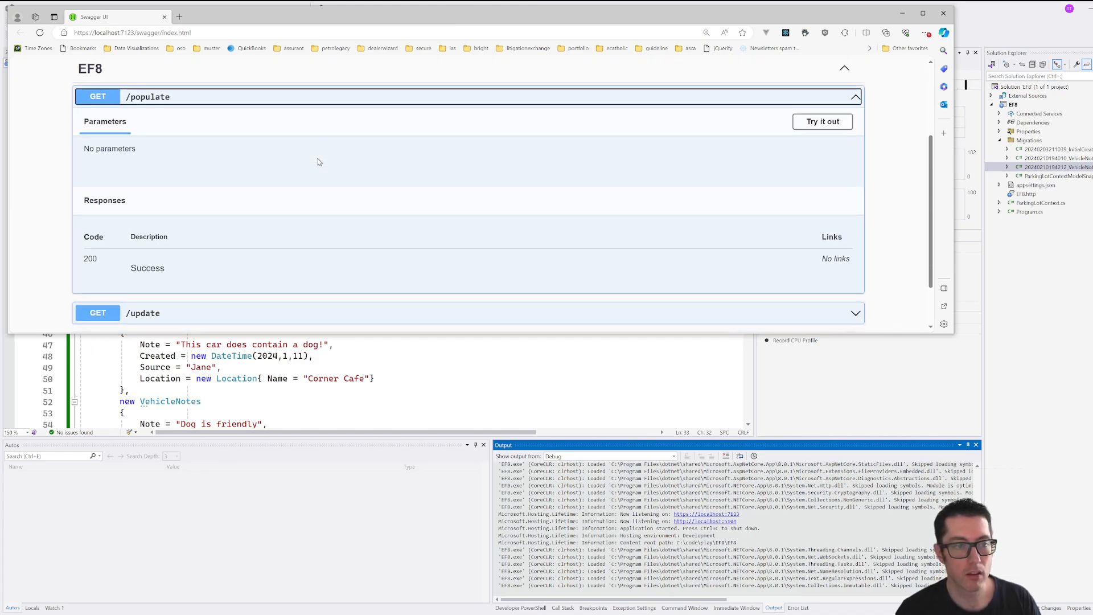
Step: Call GET /populate from Swagger UI to insert vehicles with notes carrying a nested Location
left_click(822, 121)
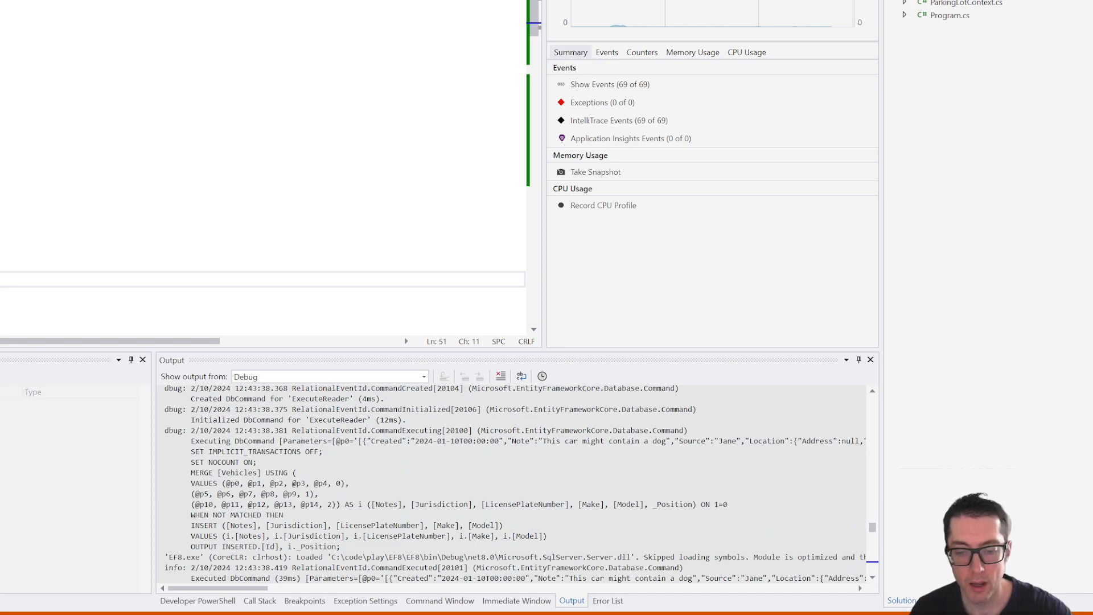
scroll("down", 3)
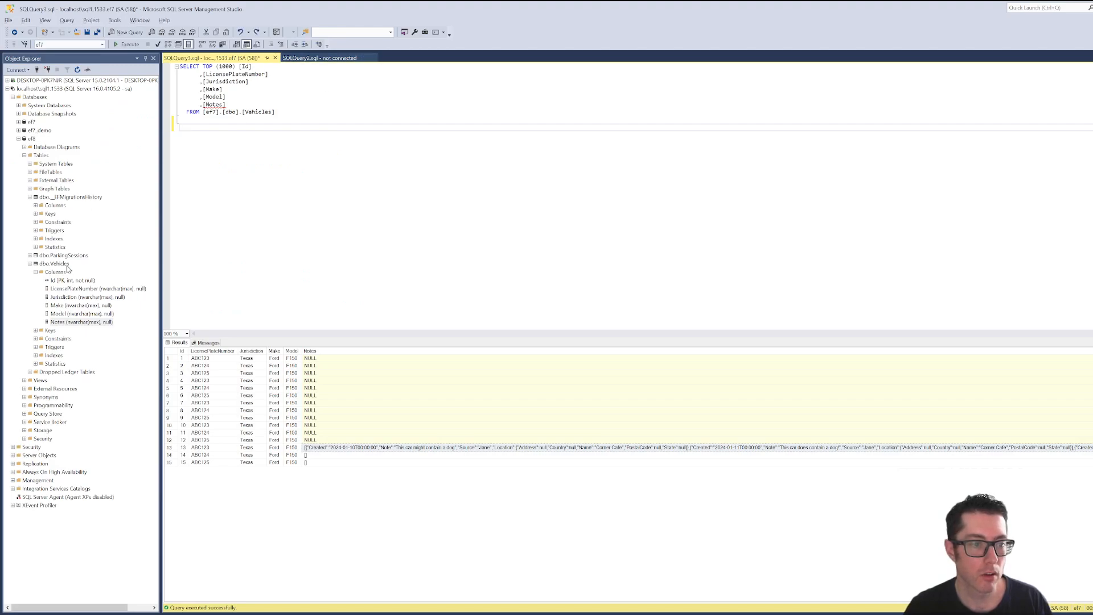
Step: Query the top 1000 rows of dbo.Vehicles in the ef8 database, showing ABC123's Notes JSON with Location
right_click(46, 263)
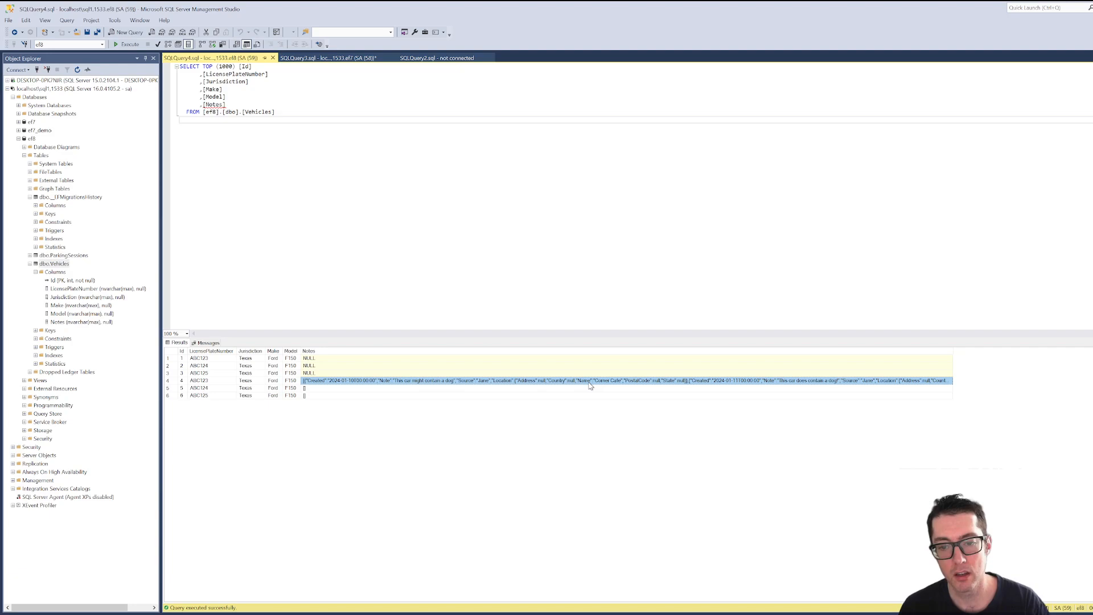
mouse_move(258, 369)
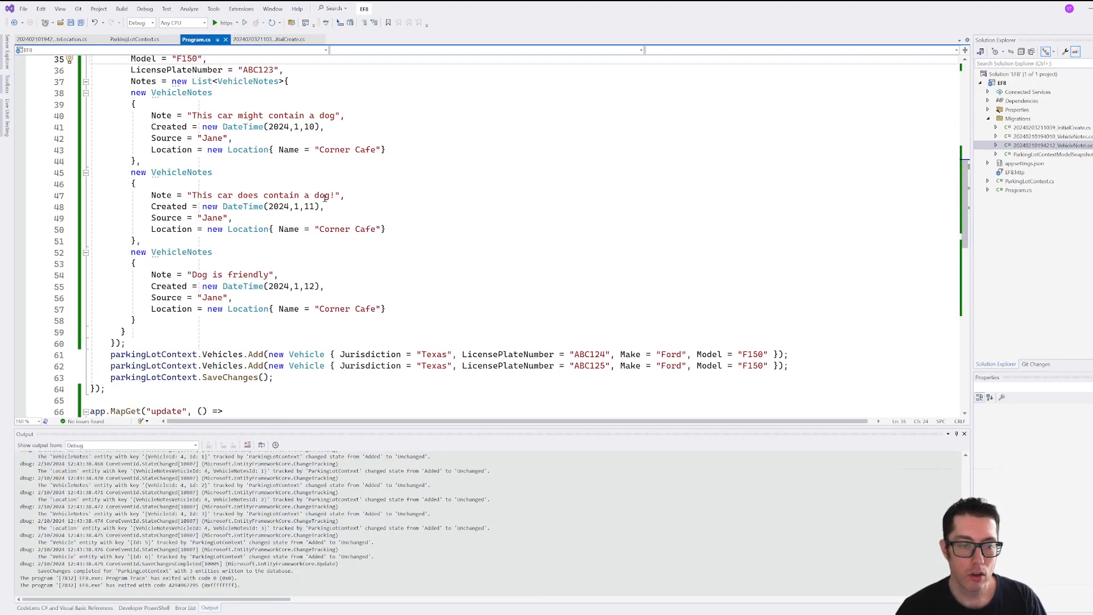
Step: Add a comments MapGet returning the first vehicle's notes created 2024-01-12, then start the https build
scroll("down", 3)
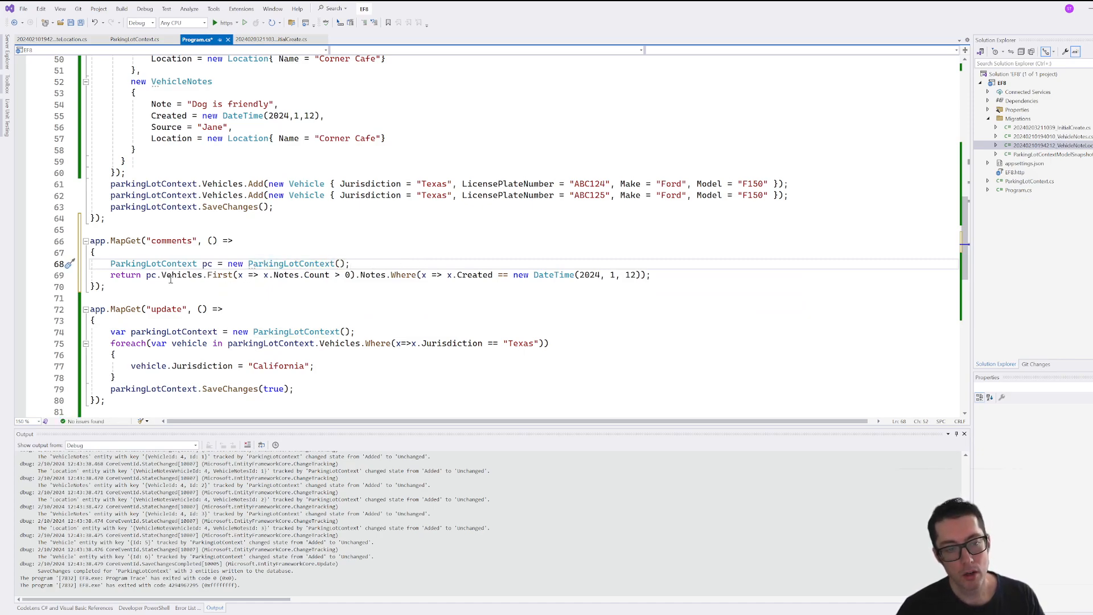
left_click(165, 275)
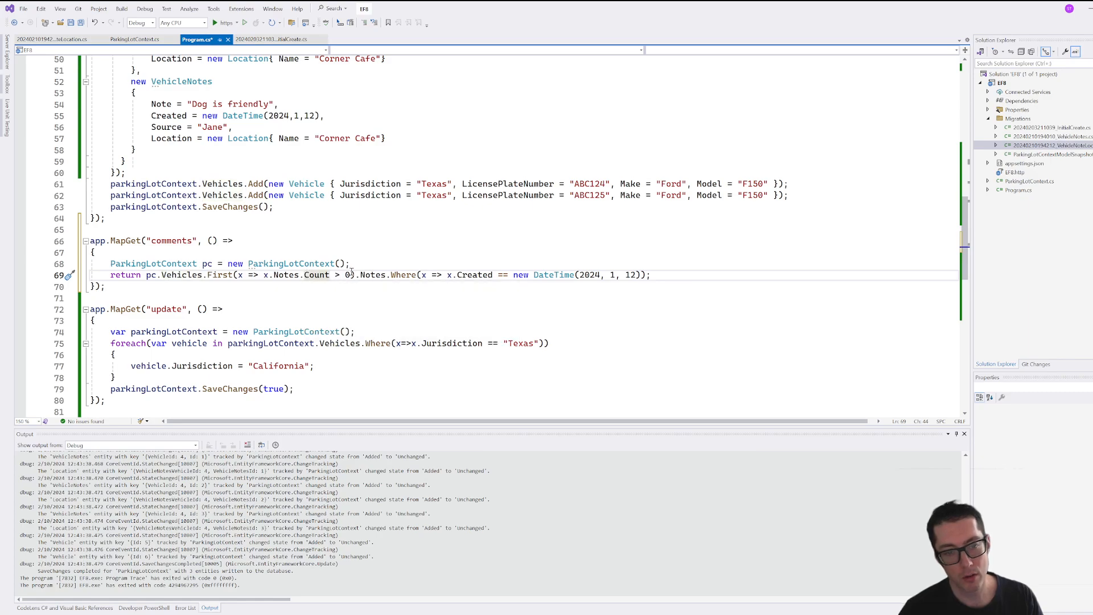
mouse_move(373, 274)
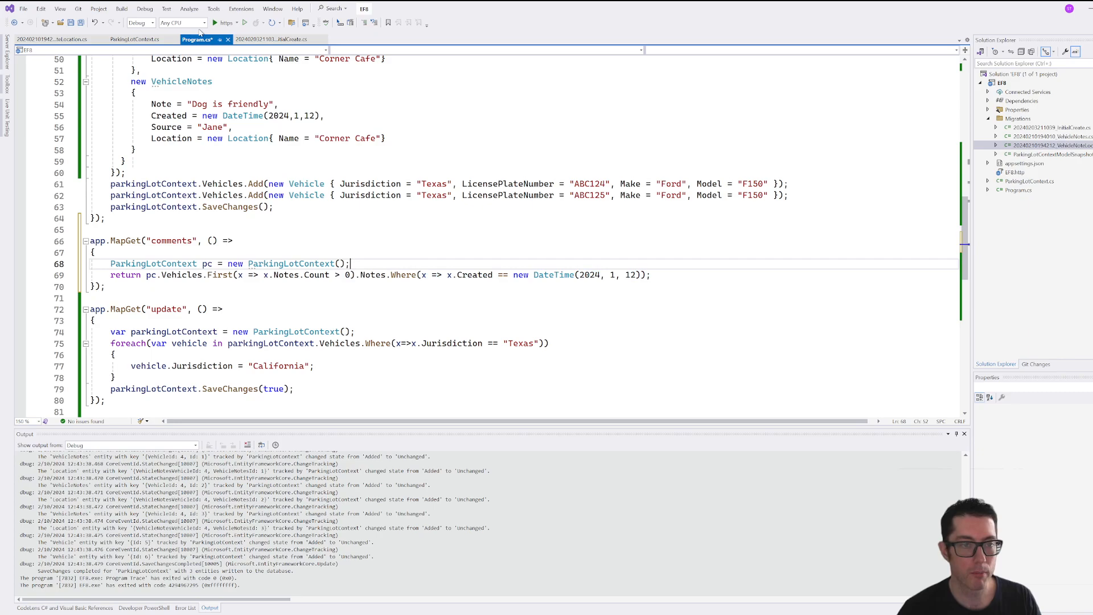
left_click(217, 22)
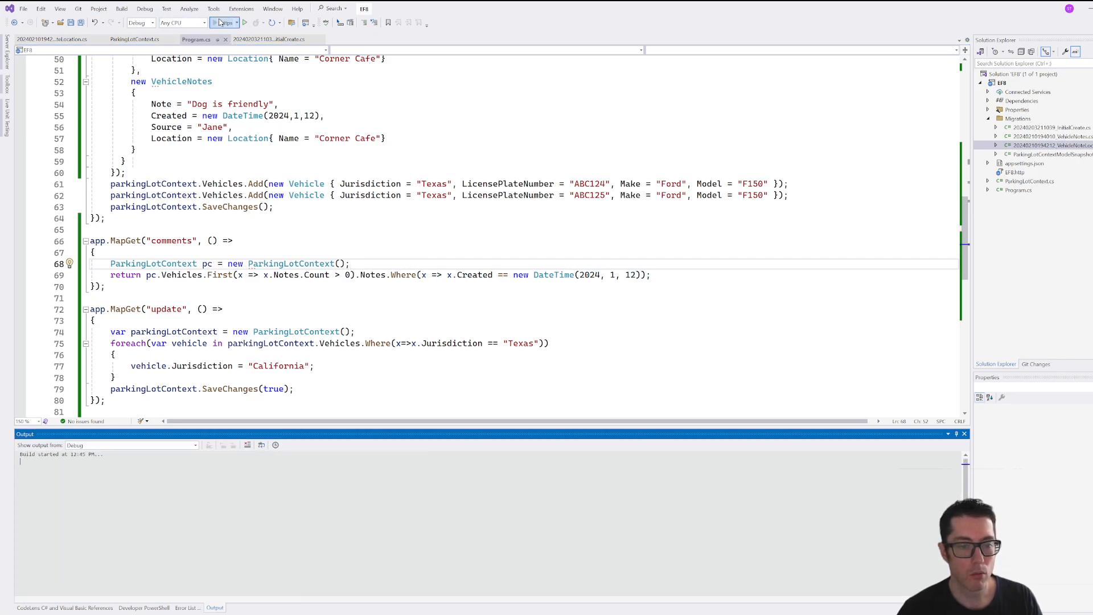
Step: Launch the EF8 API under the debugger so Swagger UI lists the new /comments endpoint
left_click(230, 21)
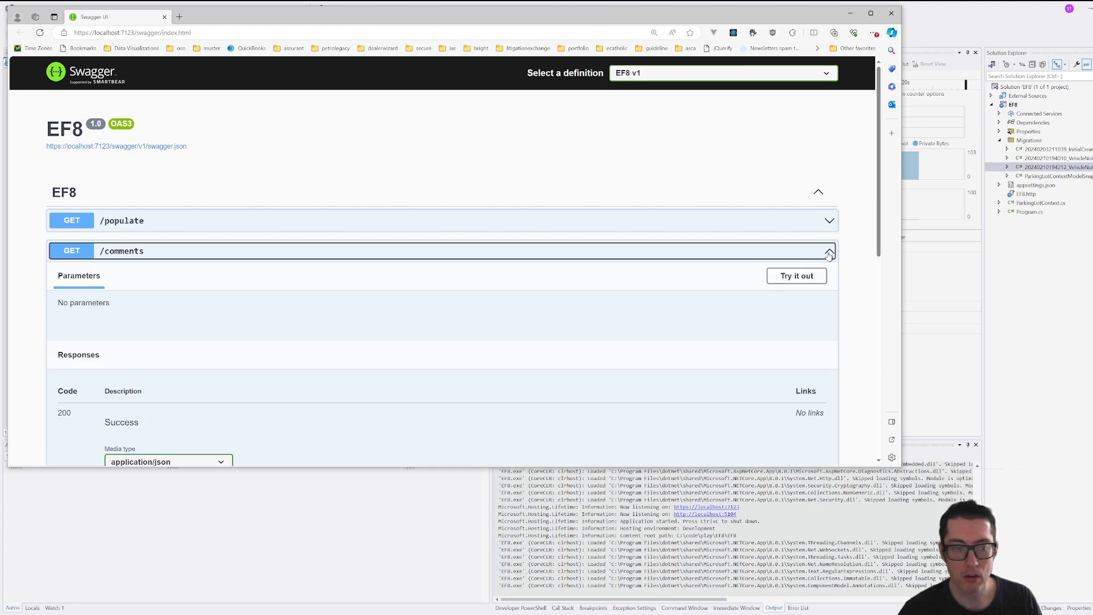
Step: Execute GET /comments, returning Jane's 2024-01-12 'Dog is friendly' note at Corner Cafe
left_click(797, 276)
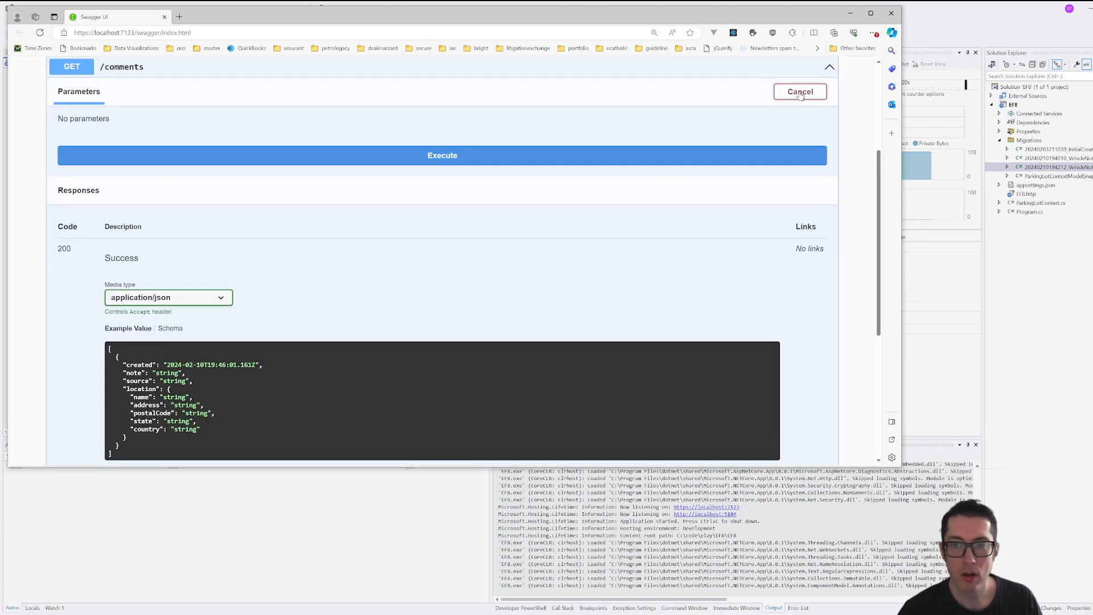
left_click(442, 155)
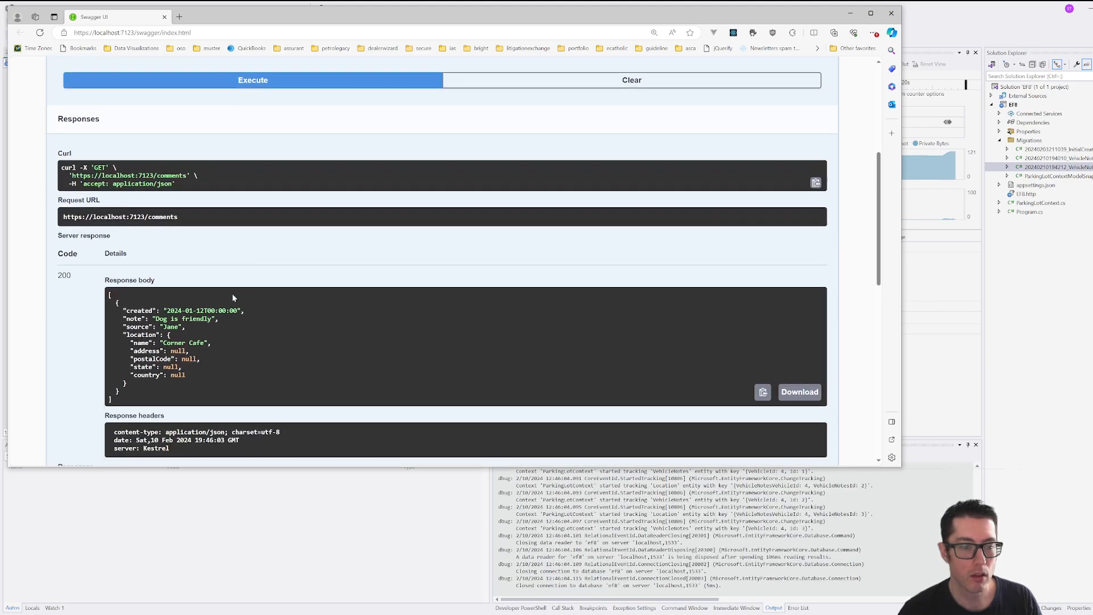
scroll("down", 3)
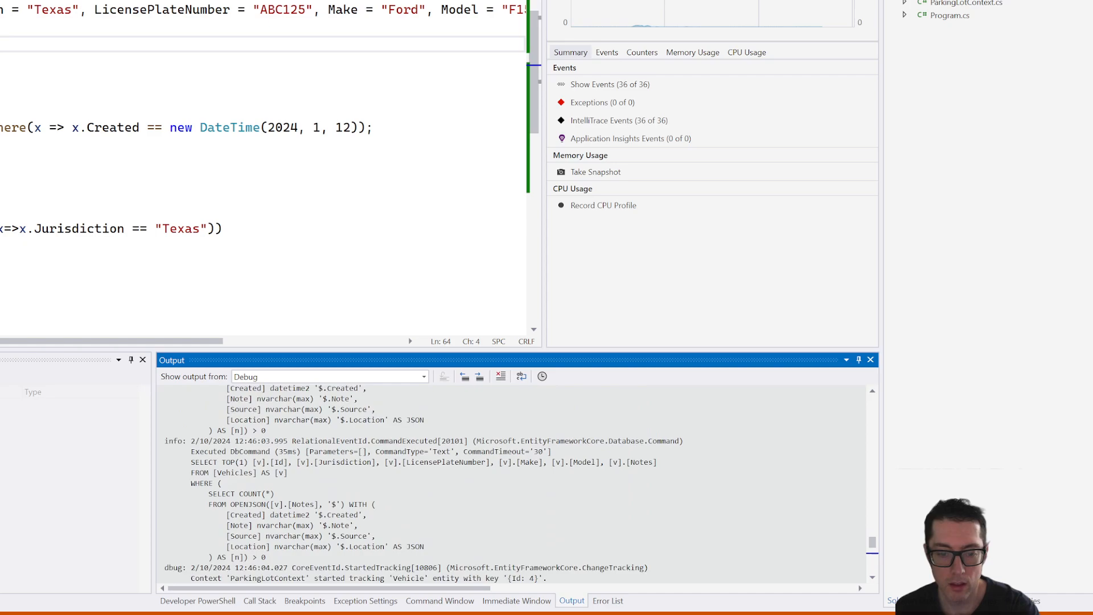
Step: Review the comments endpoint's Created == new DateTime(2024, 1, 12) filter and its OPENJSON debug query
scroll("down", 3)
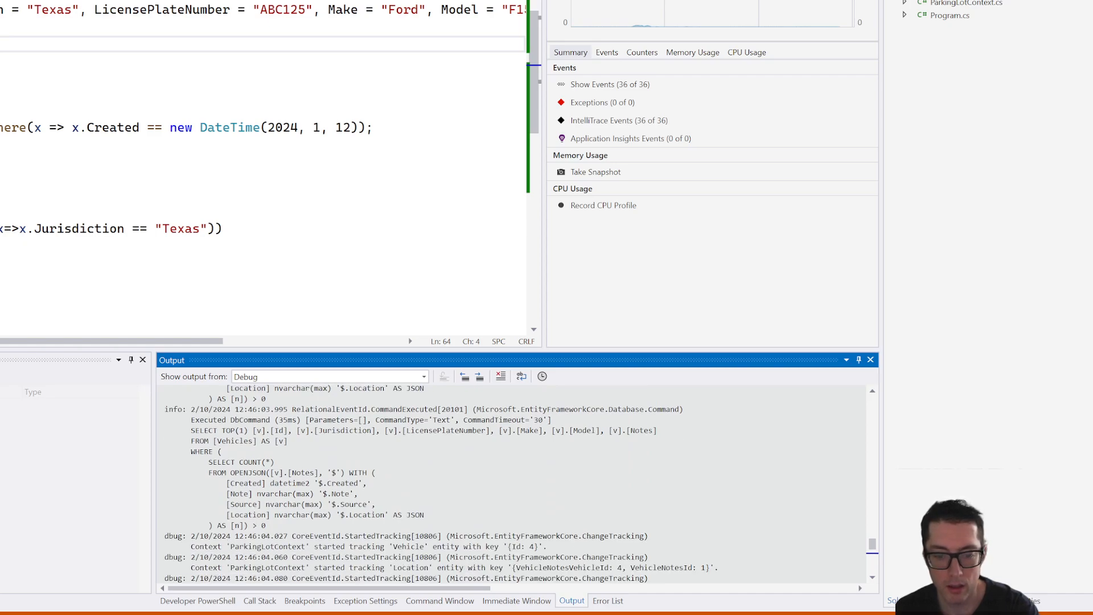
double_click(246, 472)
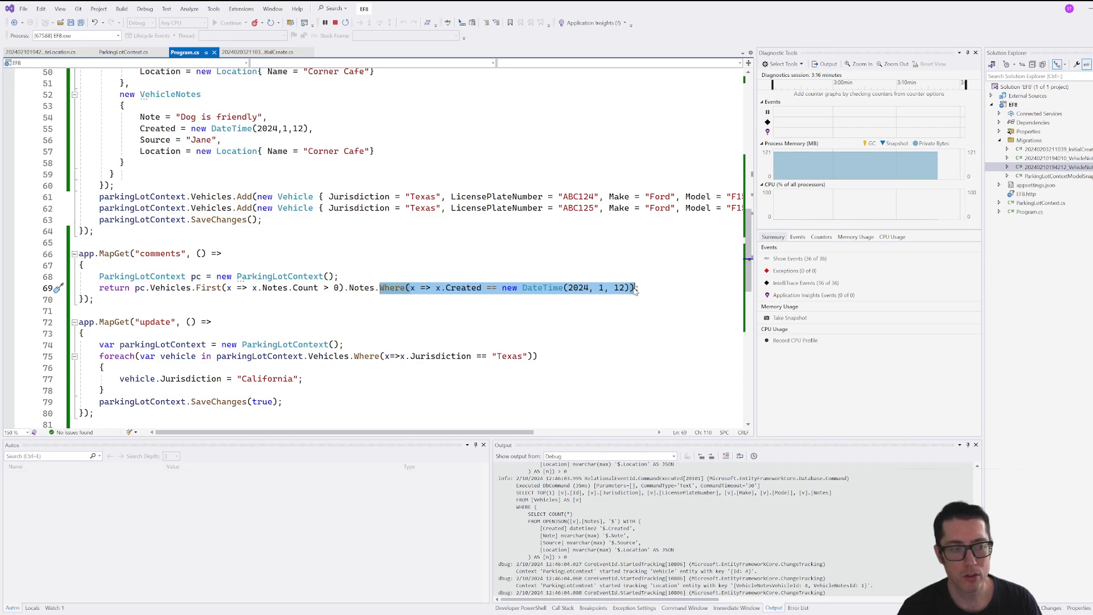
mouse_move(176, 545)
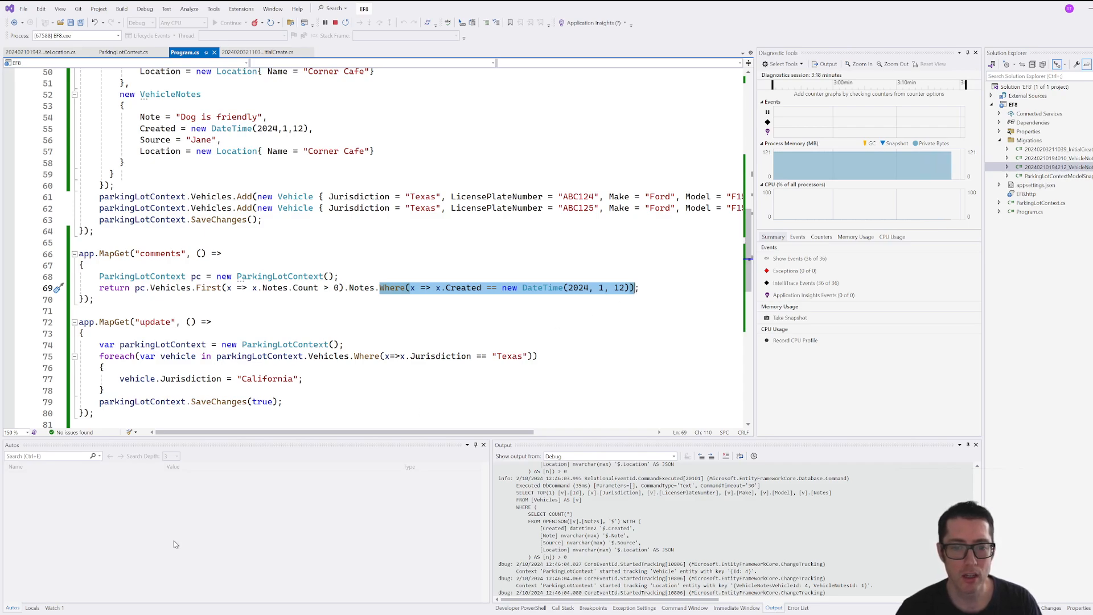